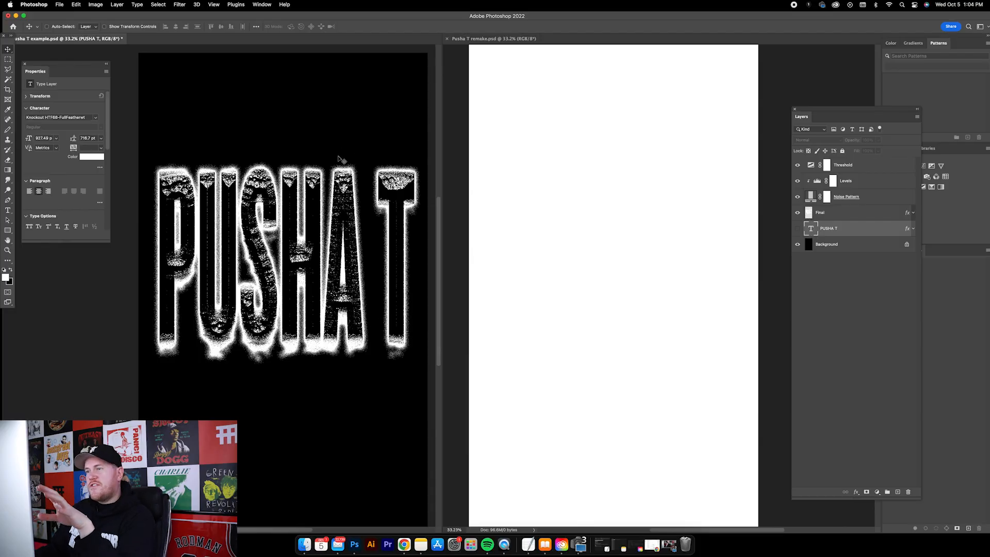
mouse_move(351, 136)
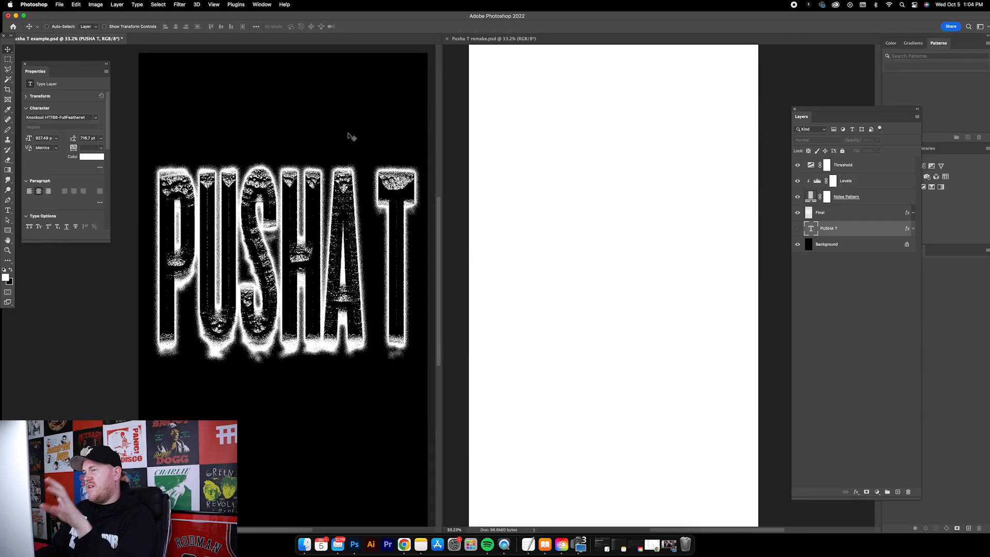
mouse_move(346, 104)
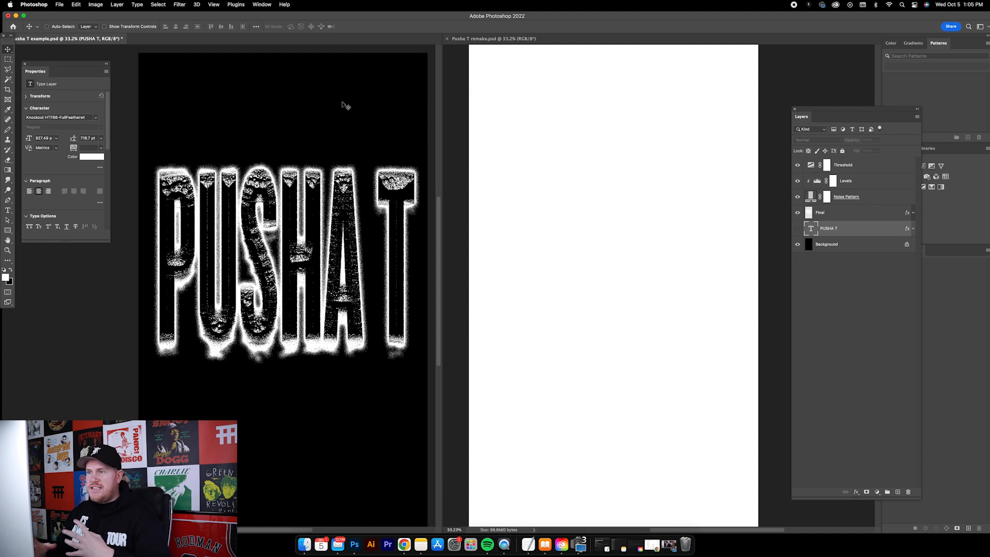
mouse_move(346, 107)
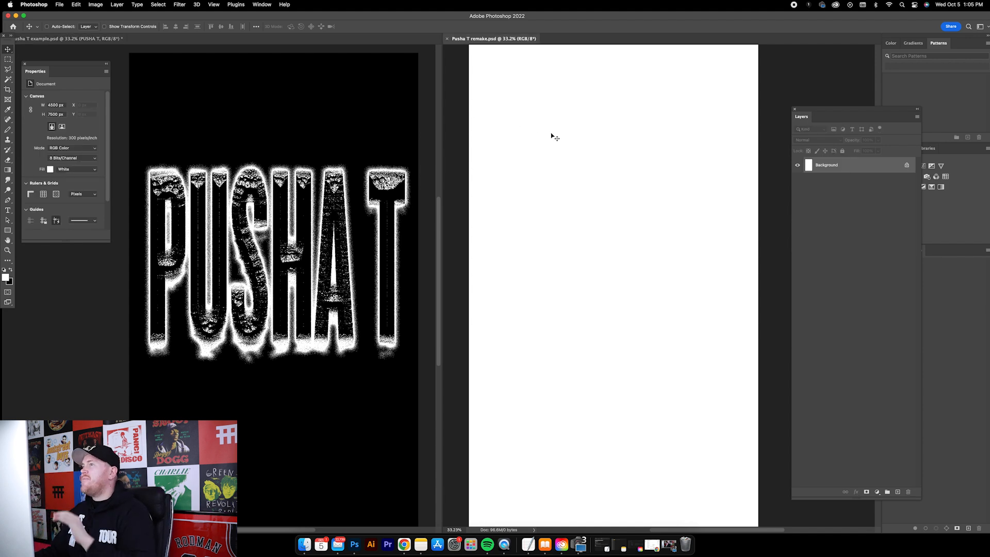
mouse_move(555, 144)
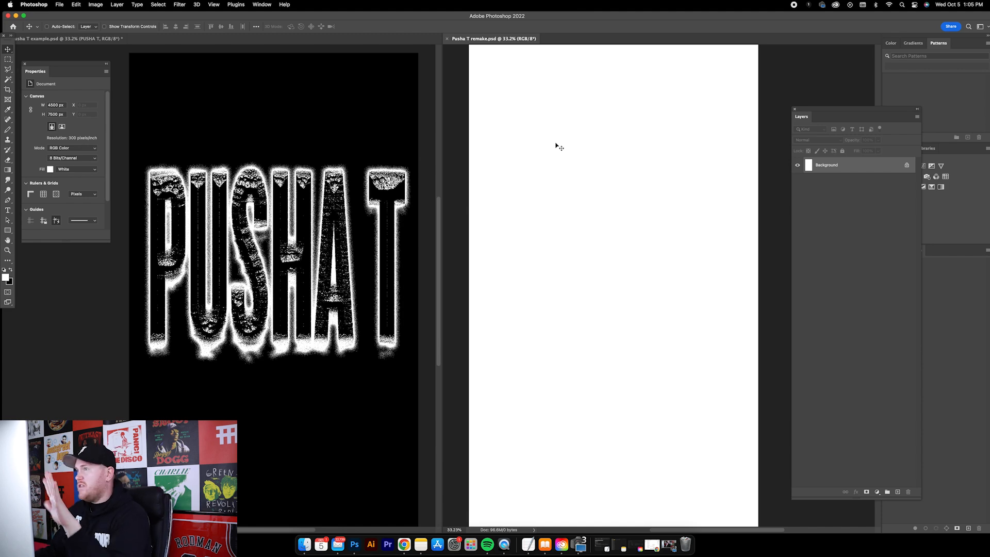
left_click(96, 5)
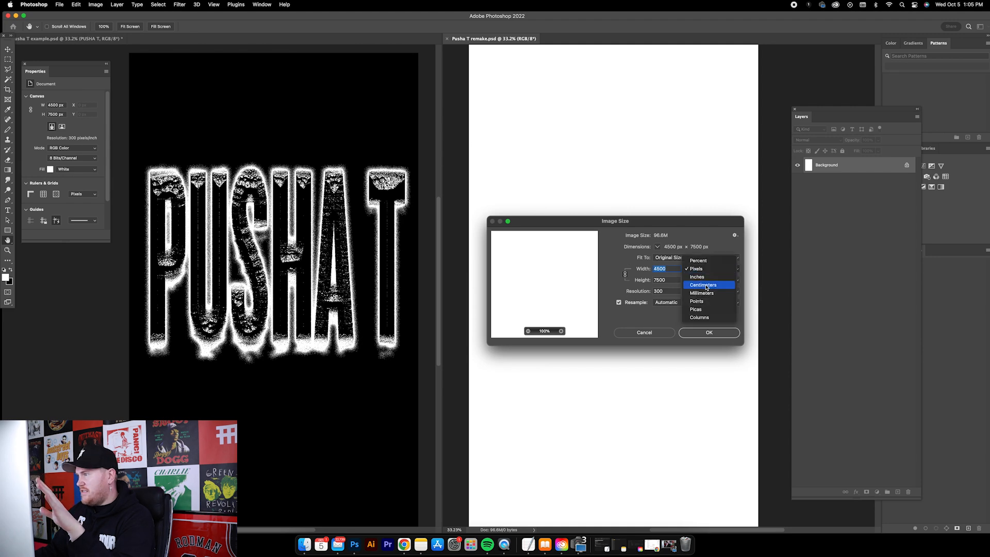
left_click(697, 276)
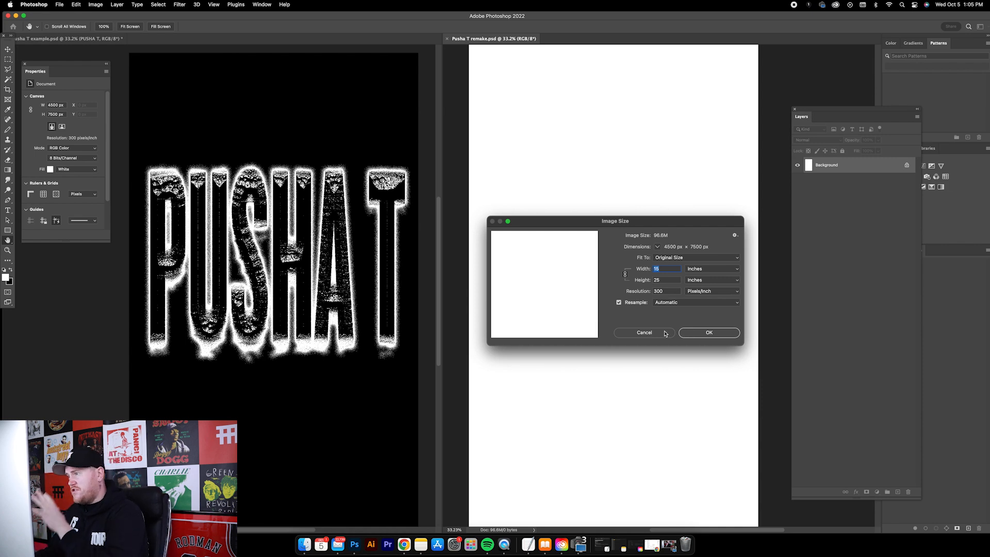
left_click(643, 332)
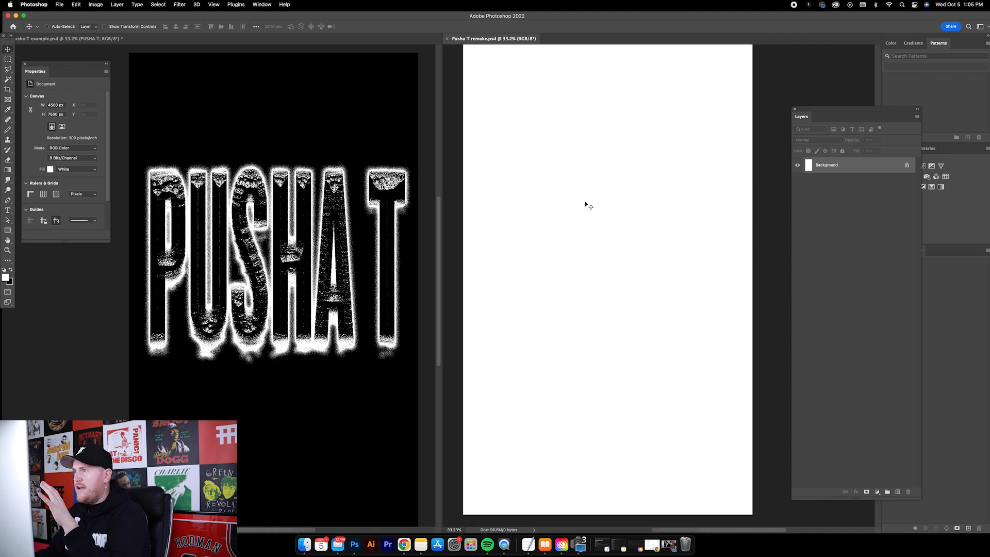
Step: Apply Add Noise at 50%, Gaussian and Monochromatic to the white canvas
left_click(180, 4)
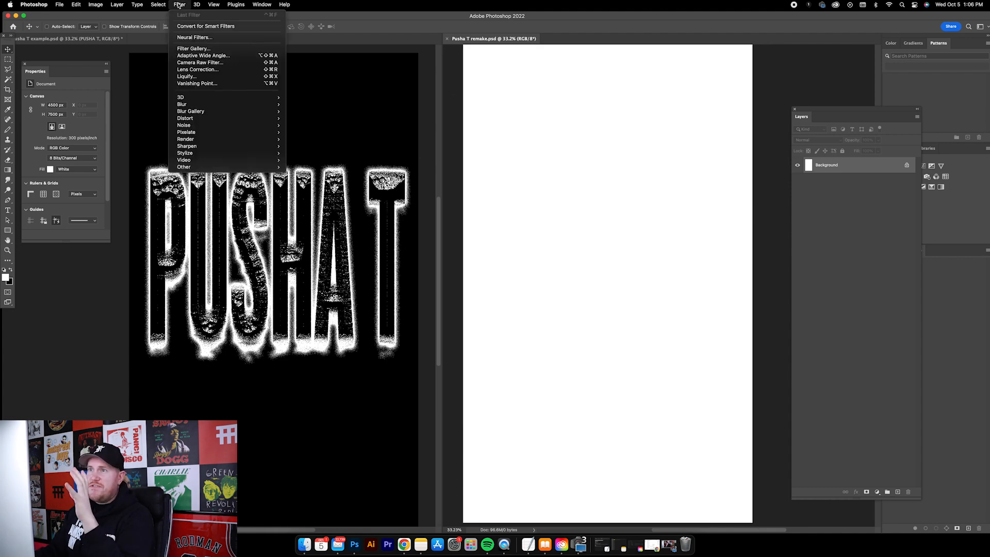
mouse_move(184, 124)
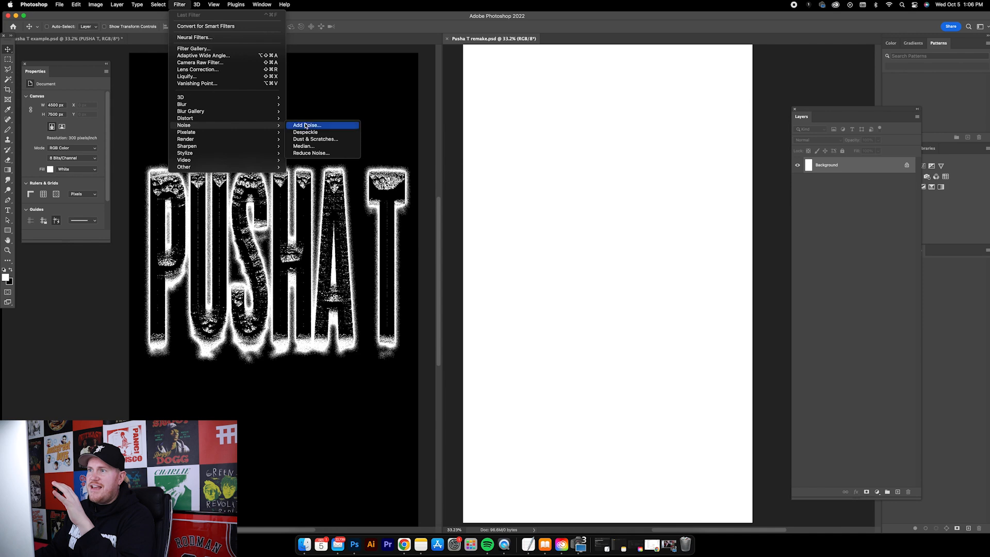
left_click(307, 124)
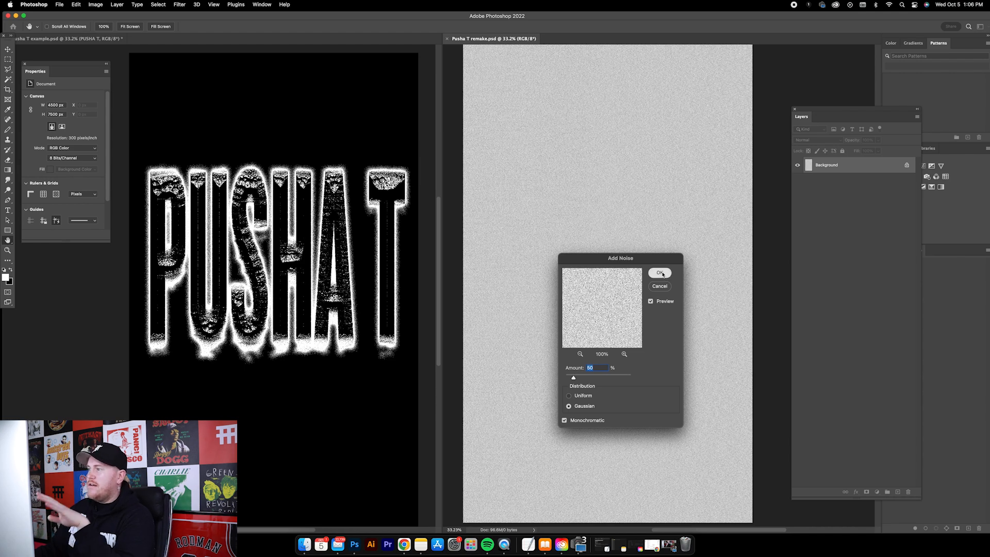
left_click(661, 272)
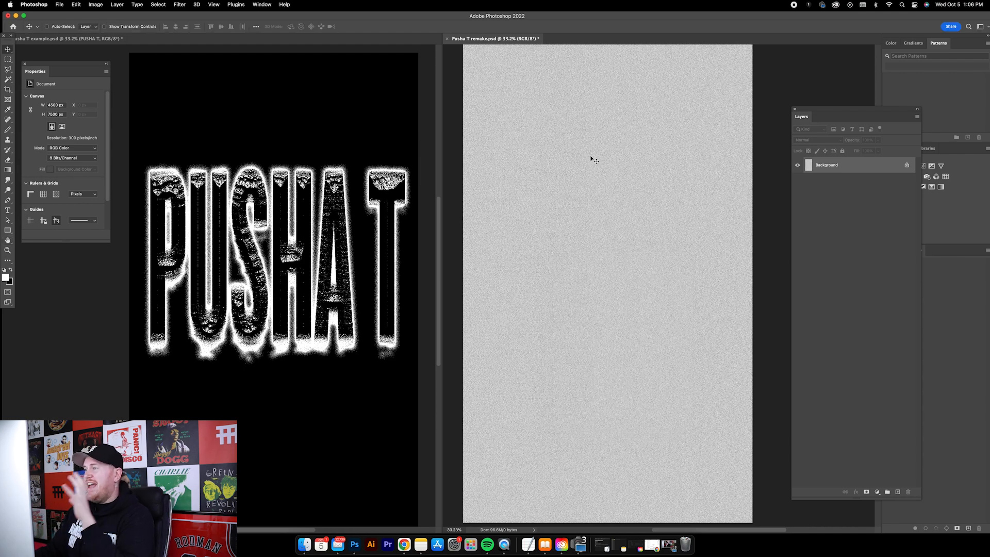
Step: Define the noisy canvas as a new pattern named 'Noise' via Edit > Define Pattern
left_click(76, 5)
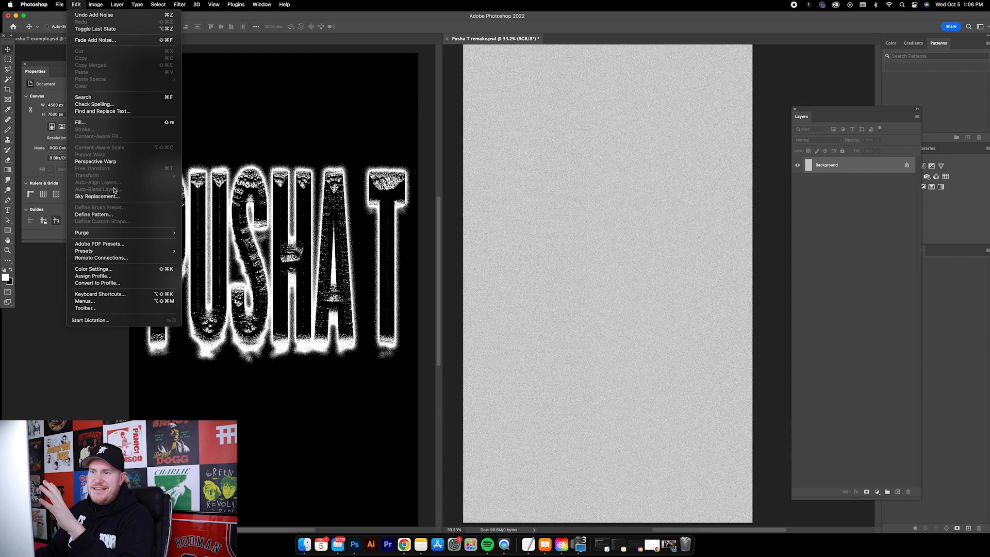
left_click(93, 214)
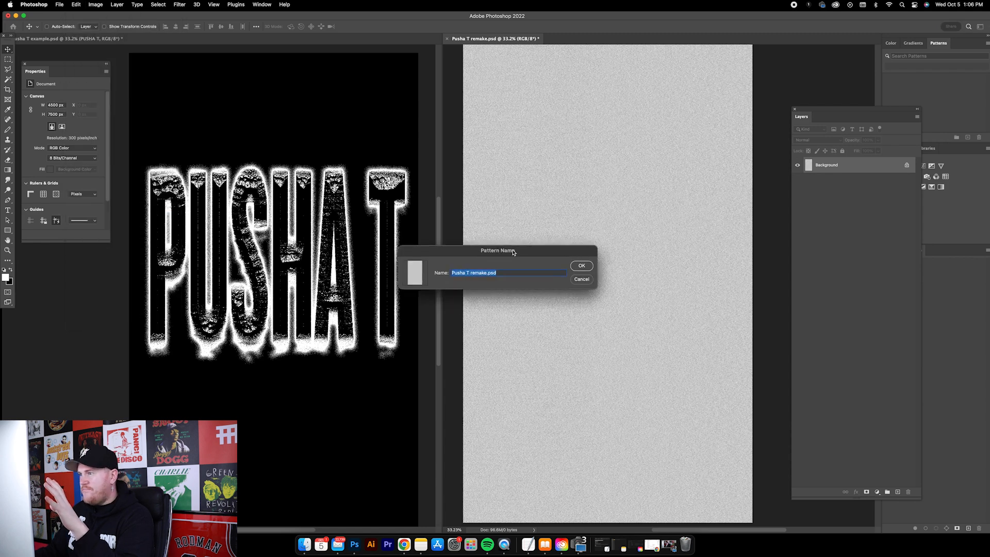
type("Noise")
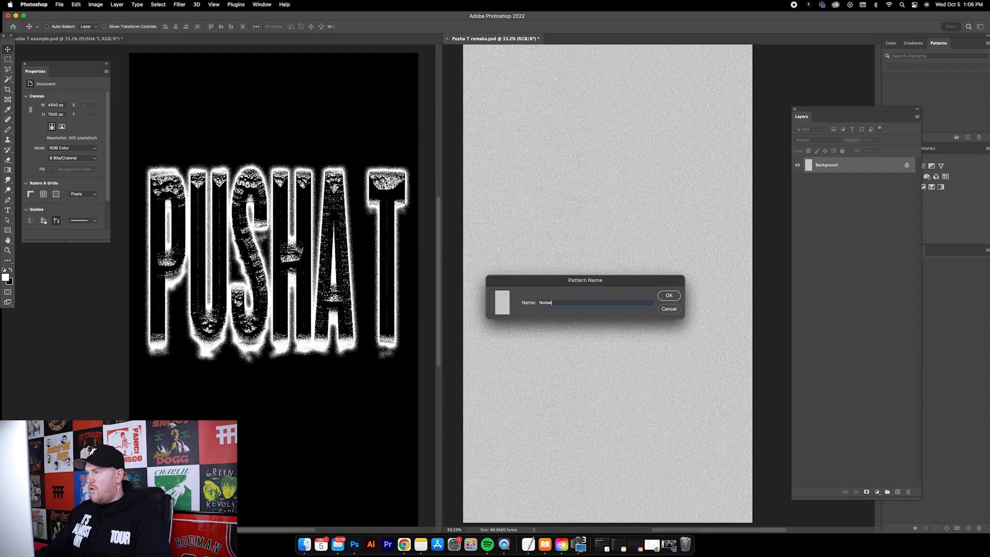
left_click(669, 295)
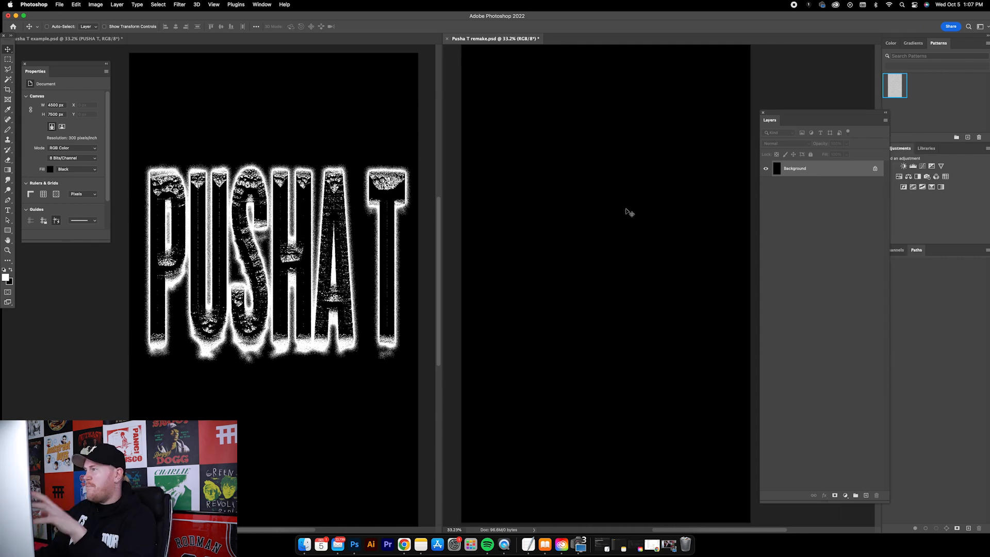
Step: Add a Threshold adjustment layer, then select the black Background layer
left_click(846, 495)
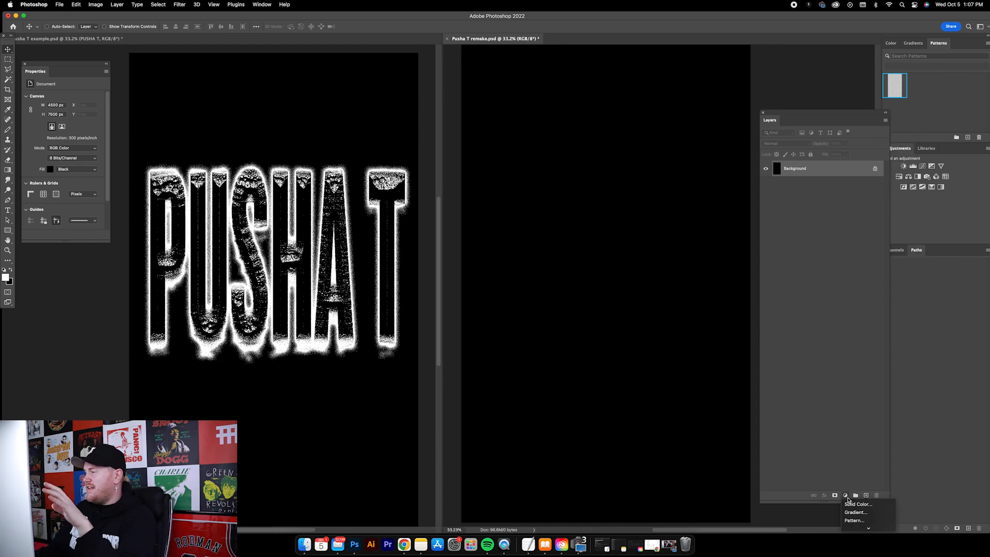
left_click(844, 494)
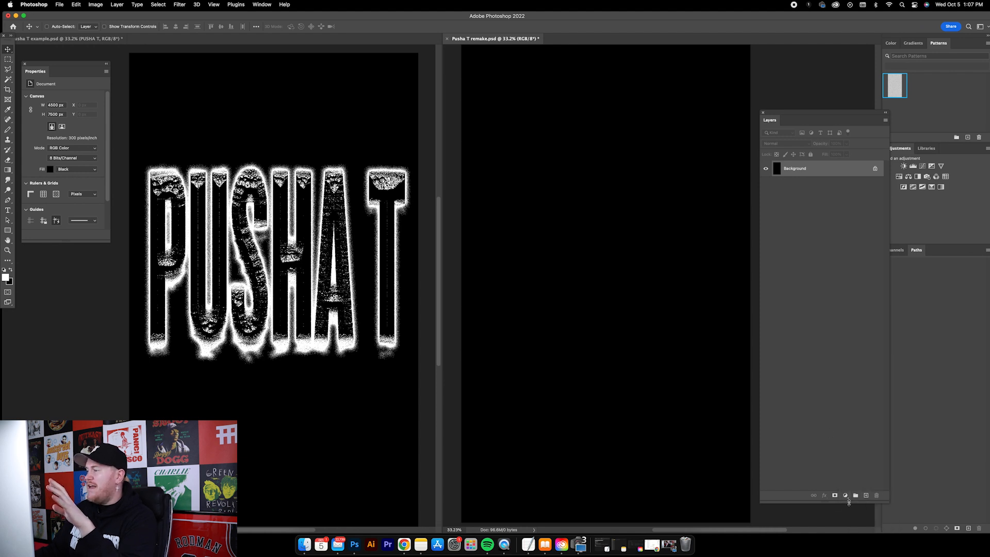
left_click(865, 494)
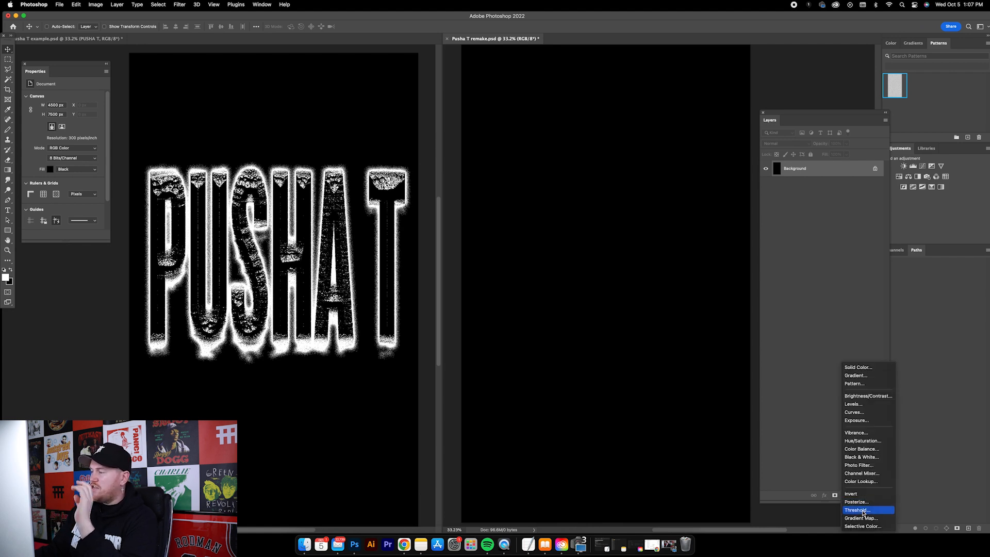
left_click(857, 510)
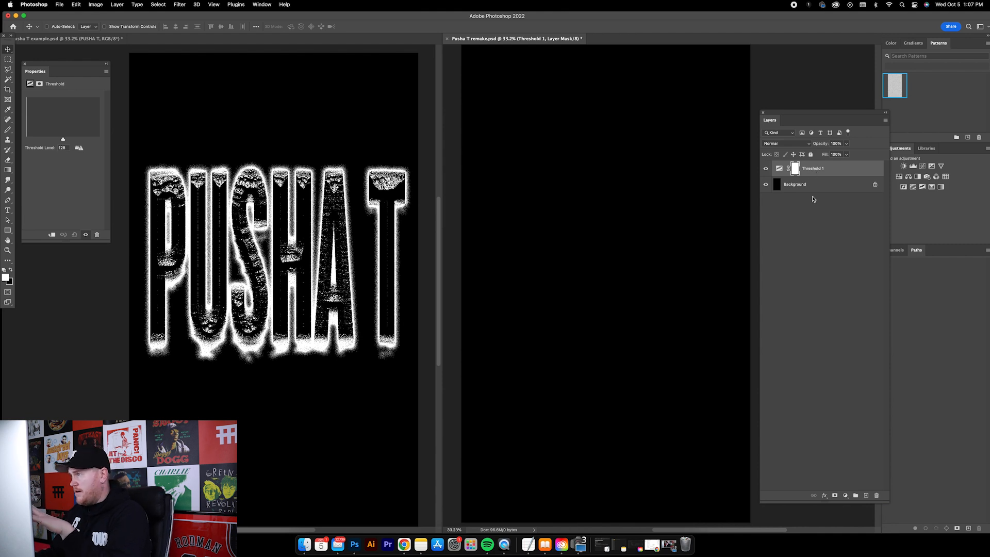
left_click(815, 184)
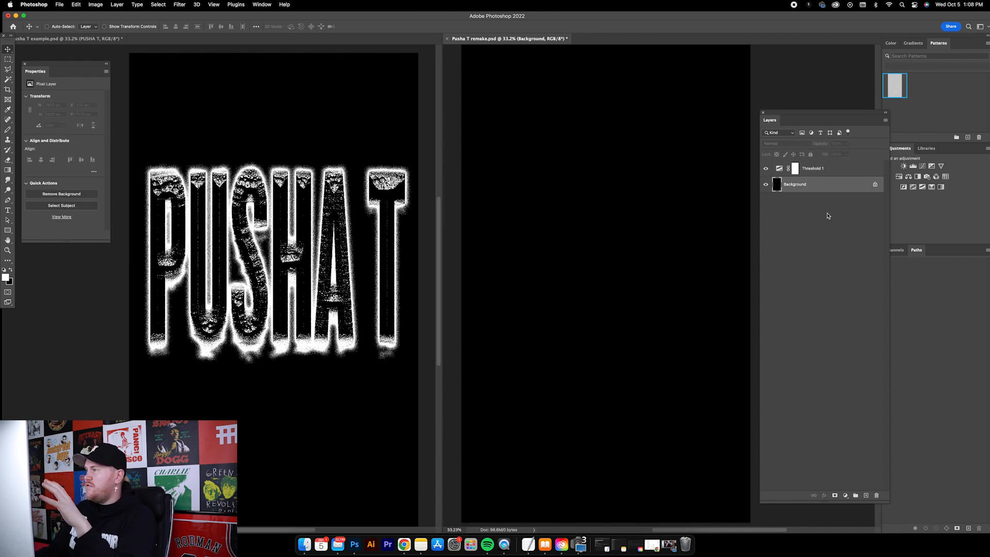
Step: Add a 600%-scale Noise pattern fill layer, rename it 'Noise Pattern', and set it to Overlay
left_click(846, 494)
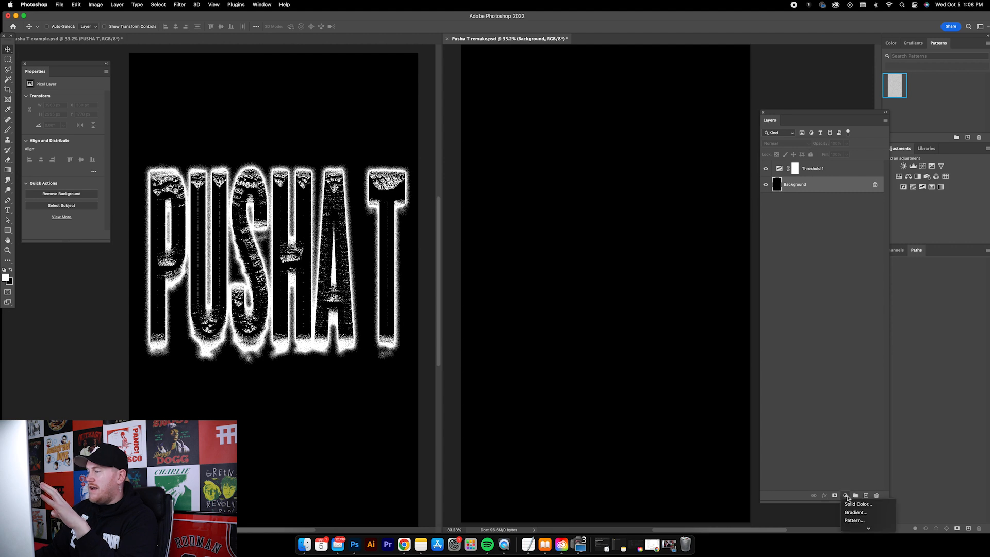
left_click(846, 495)
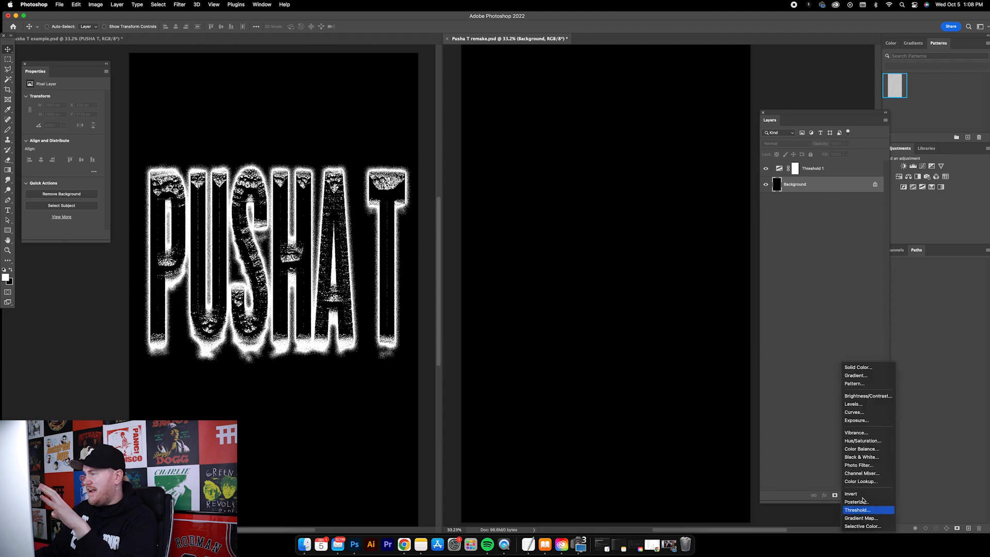
mouse_move(854, 383)
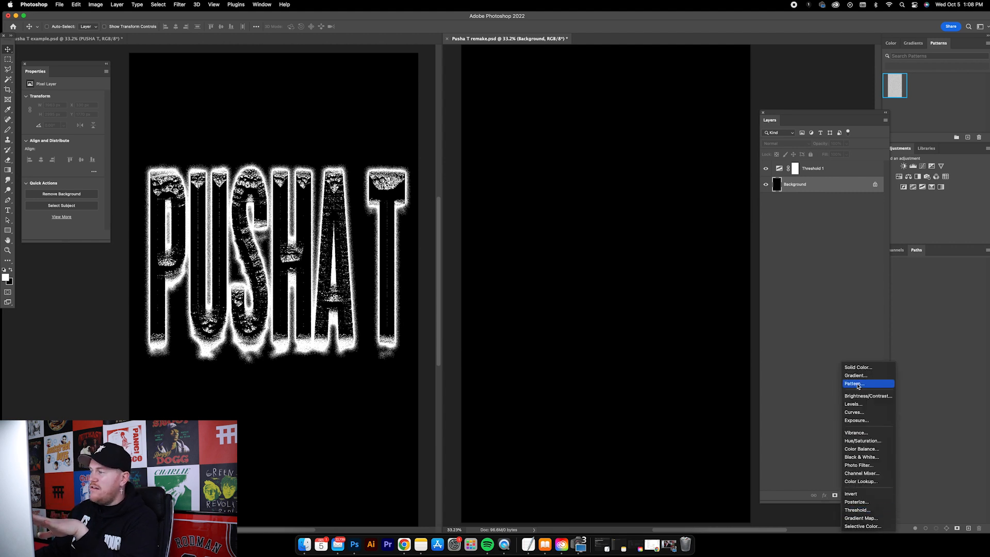
left_click(853, 383)
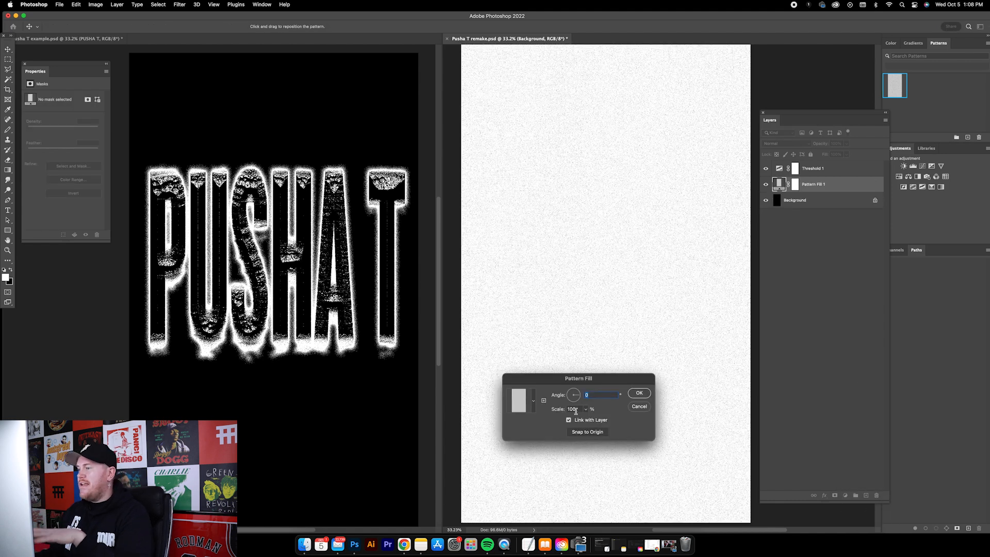
left_click(519, 400)
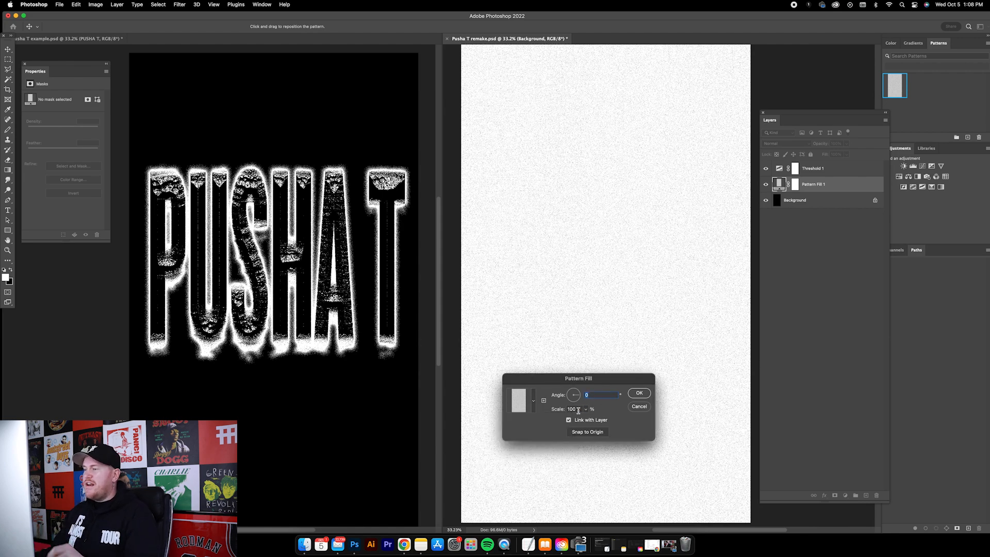
type("600")
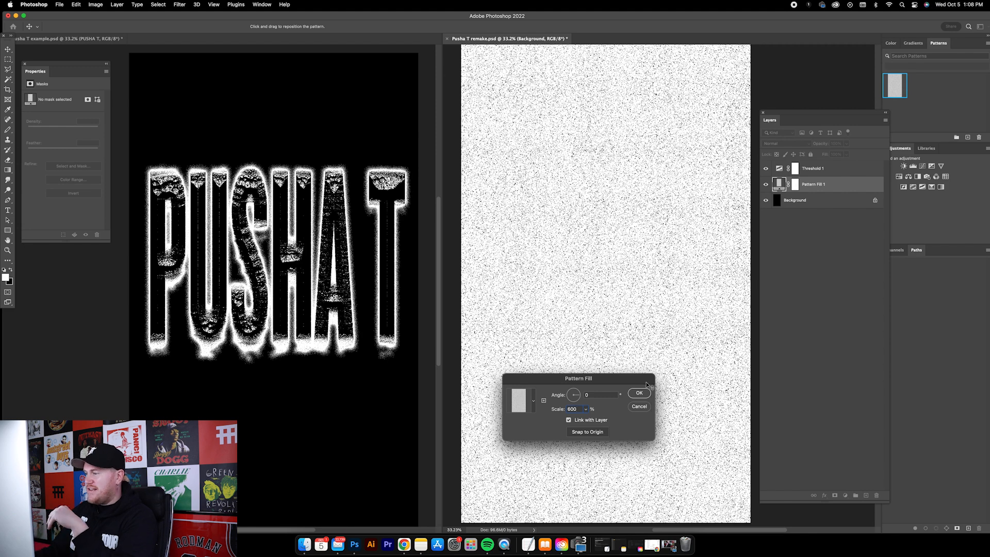
left_click(638, 393)
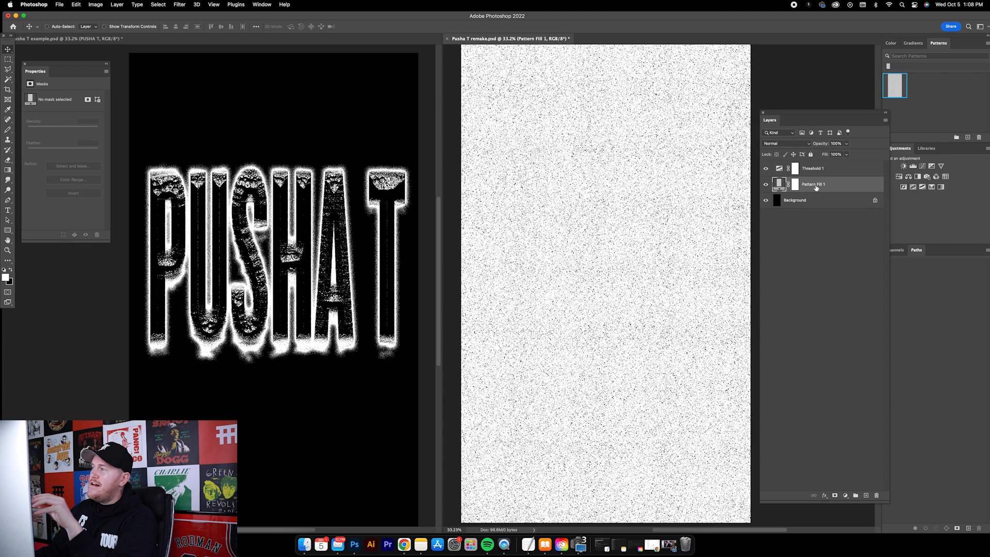
double_click(812, 183)
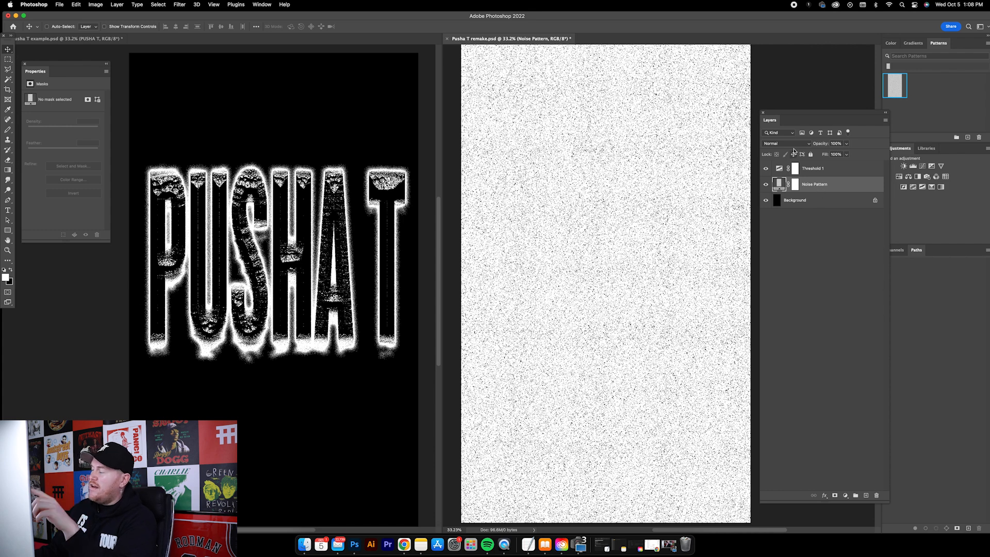
left_click(786, 143)
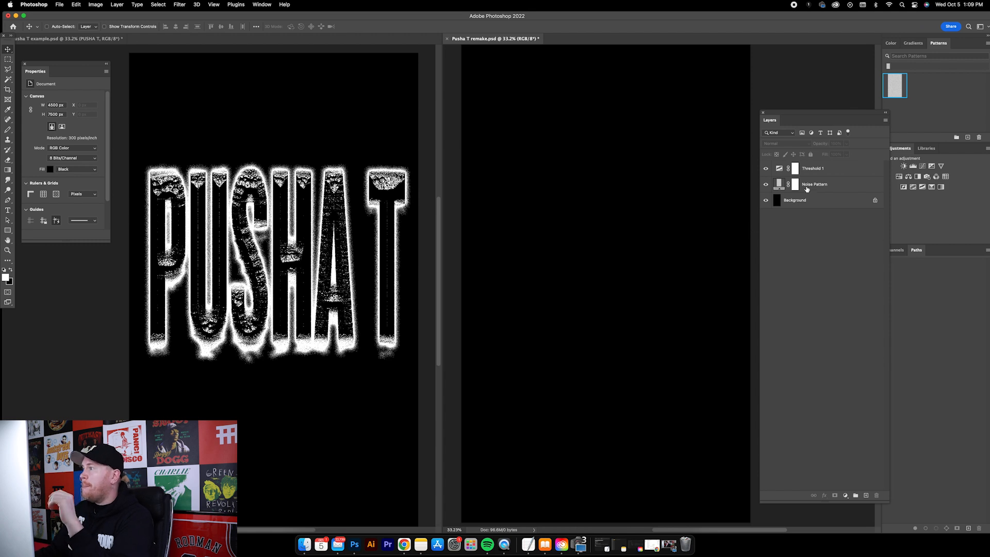
Step: Add a Levels adjustment above Noise Pattern and make it a clipping mask
left_click(815, 184)
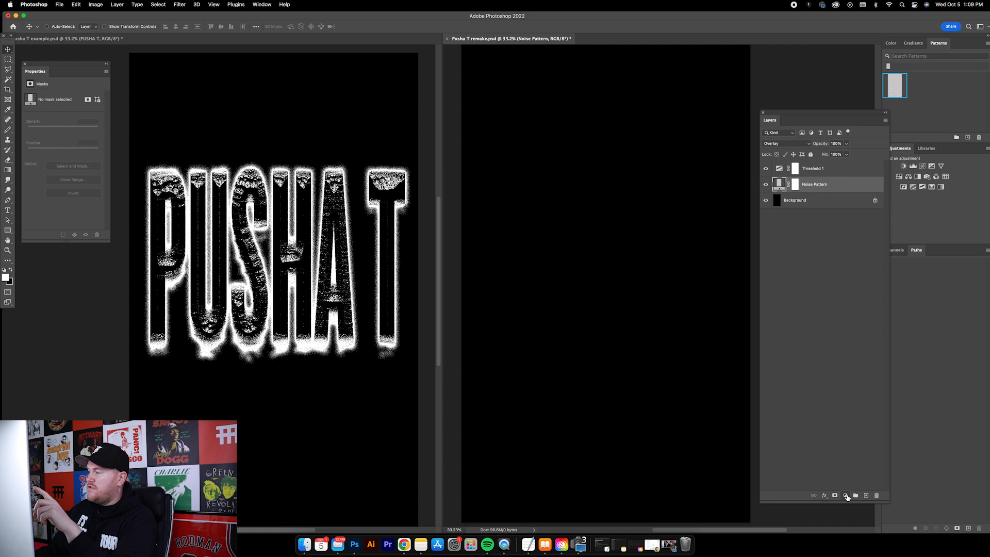
left_click(846, 495)
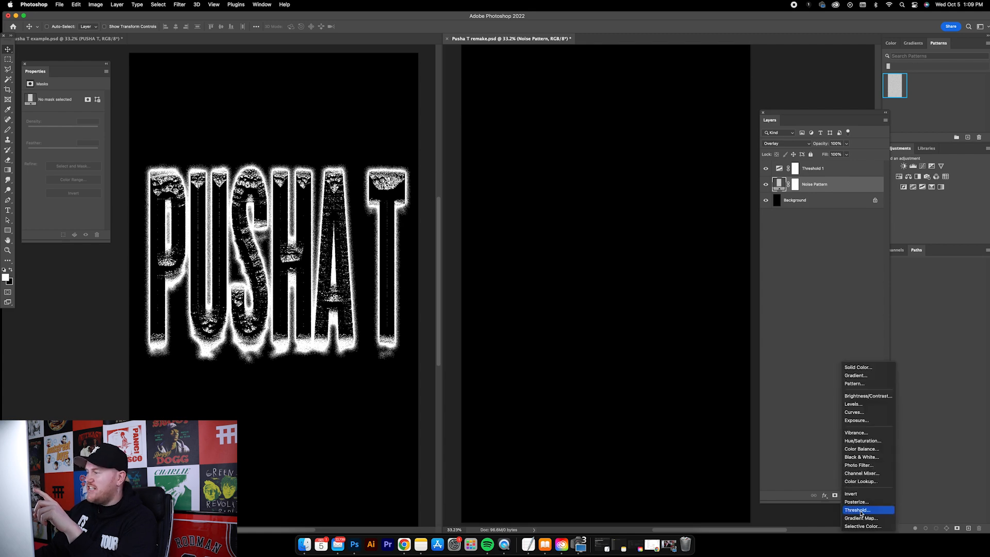
left_click(851, 403)
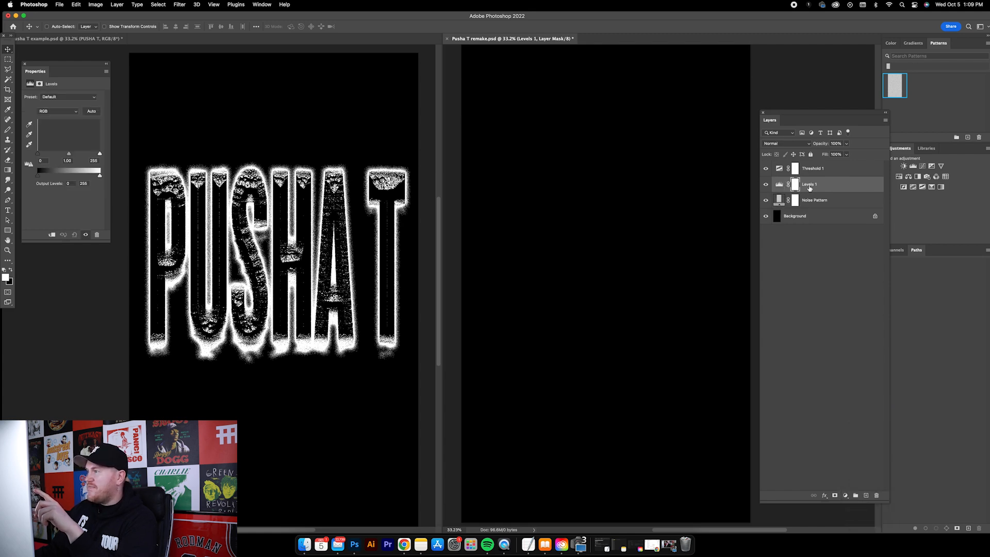
right_click(809, 184)
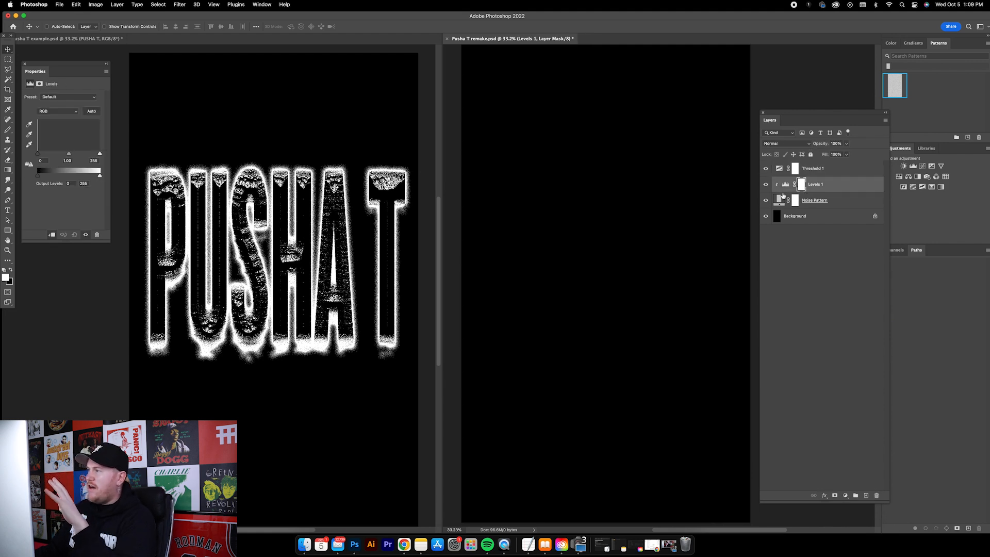
left_click(815, 200)
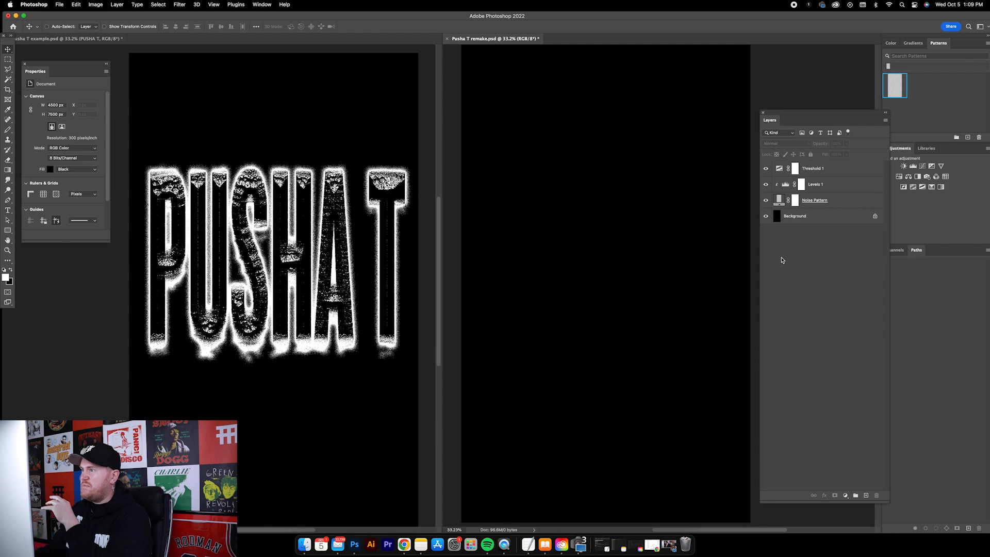
Step: Type white 'PUSHA T' text and free-transform it tall across the black canvas
left_click(794, 216)
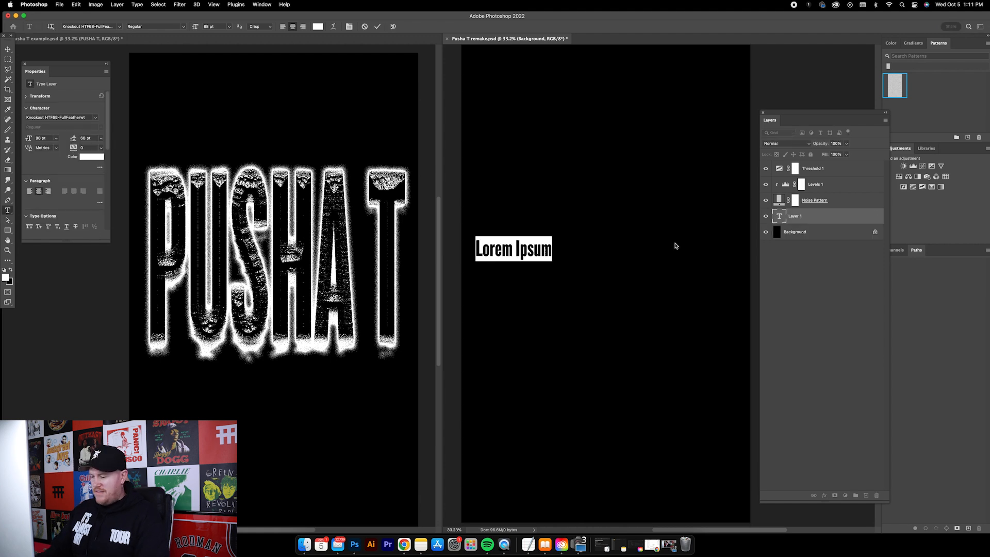
type("PUSHA T")
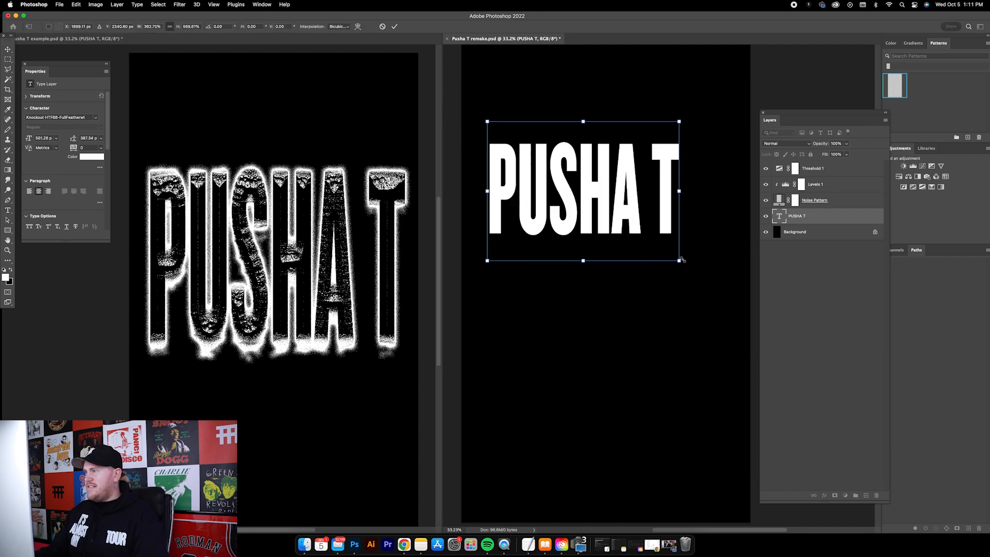
left_click_drag(680, 259, 729, 381)
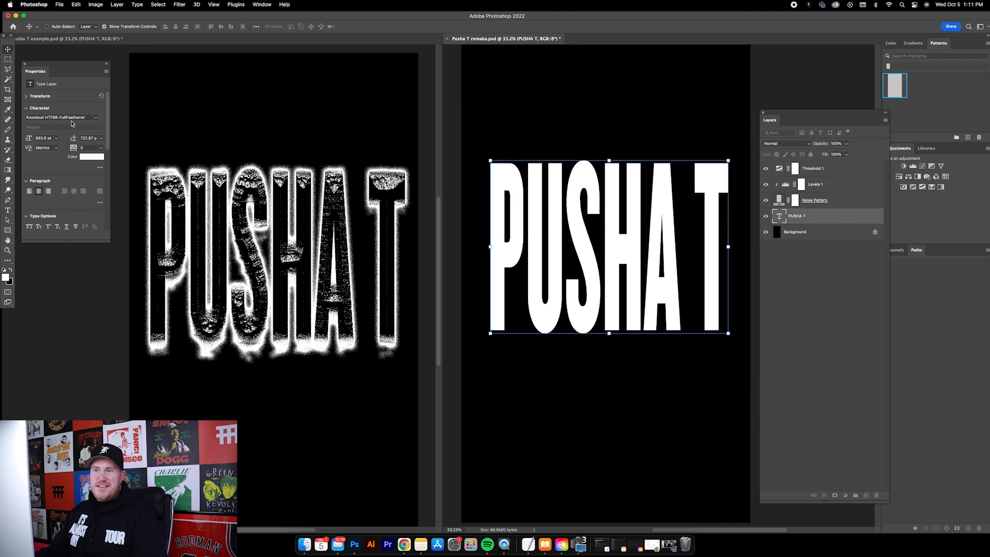
mouse_move(60, 118)
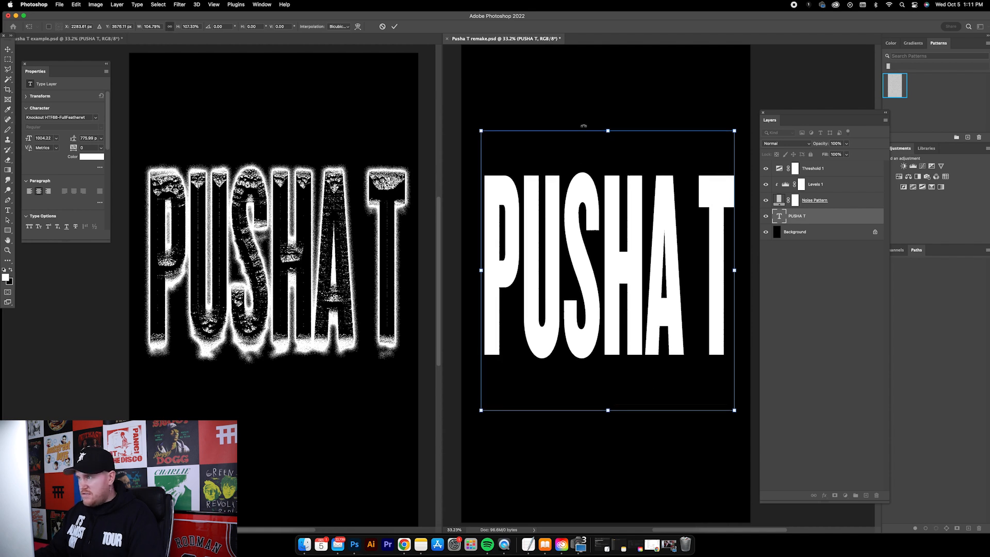
left_click_drag(607, 132, 607, 124)
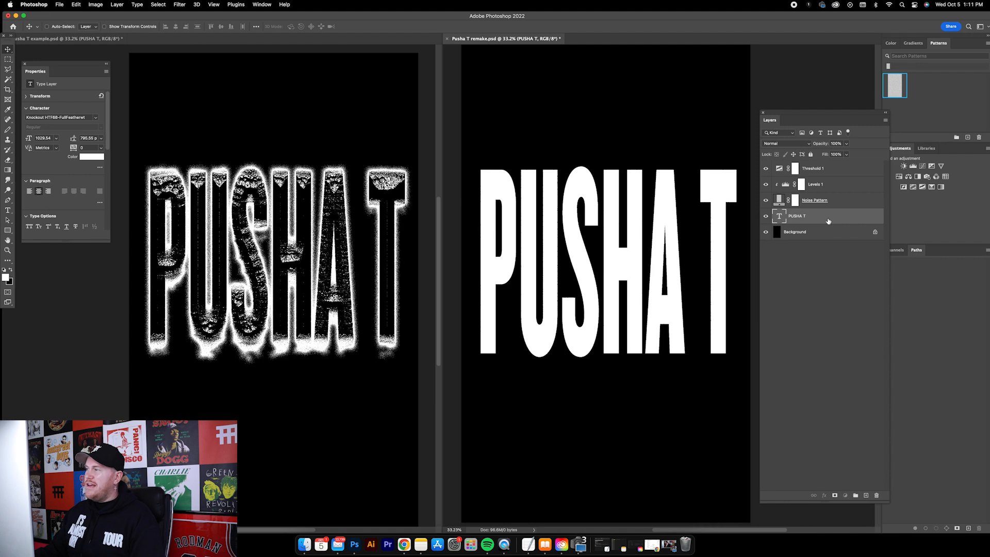
Step: Try chrome, Fright Night and Classic Rock presets on PUSHA T, then apply the noisy bevel style
double_click(796, 215)
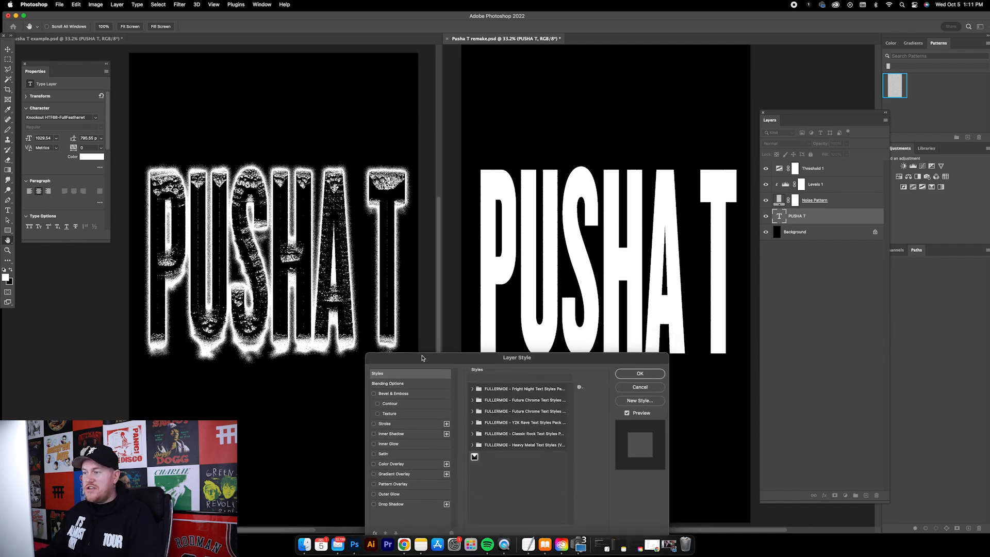
left_click(473, 400)
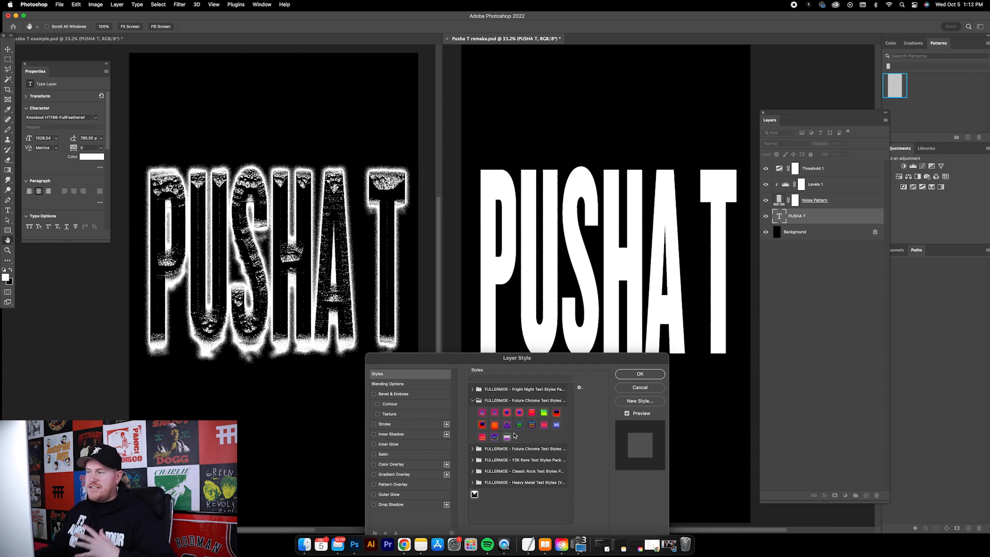
left_click(519, 424)
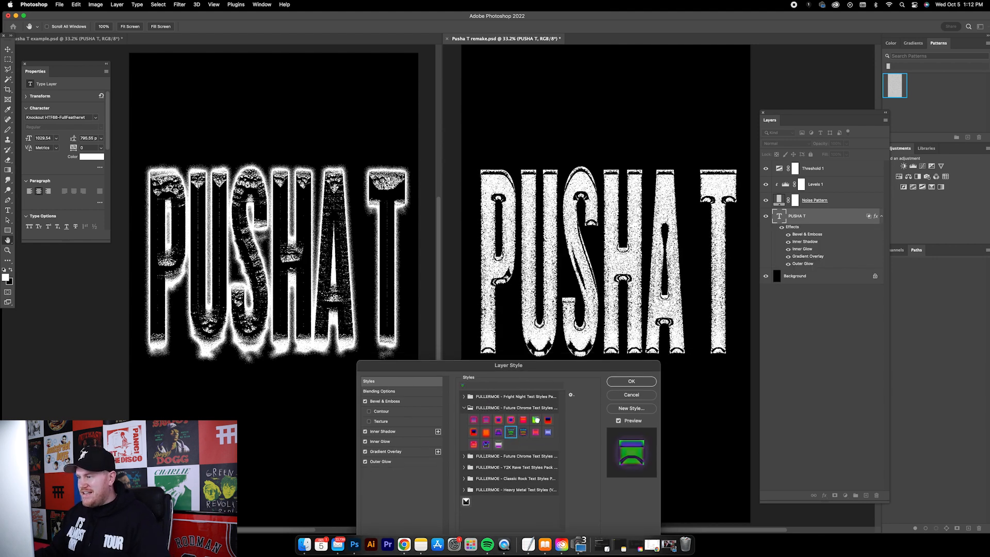
left_click(534, 420)
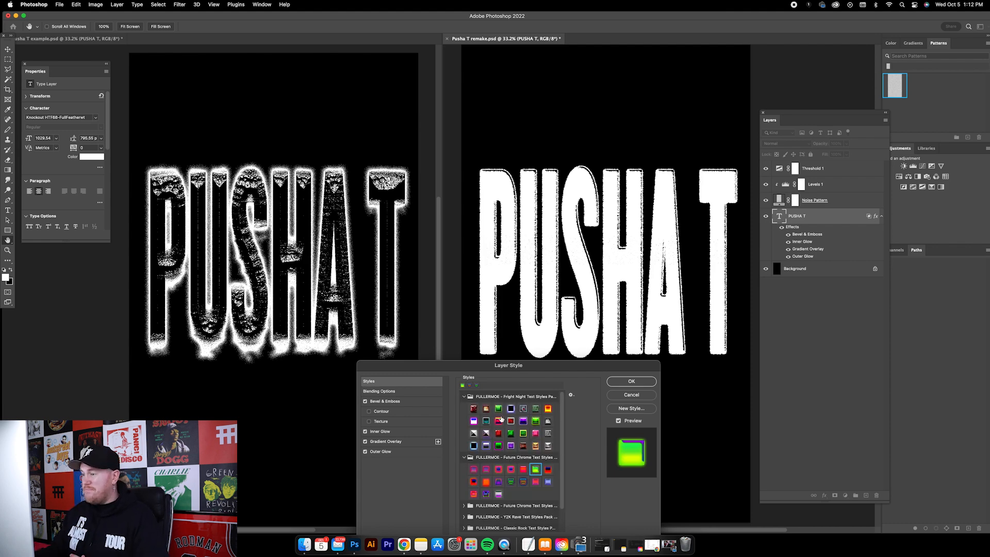
left_click(510, 409)
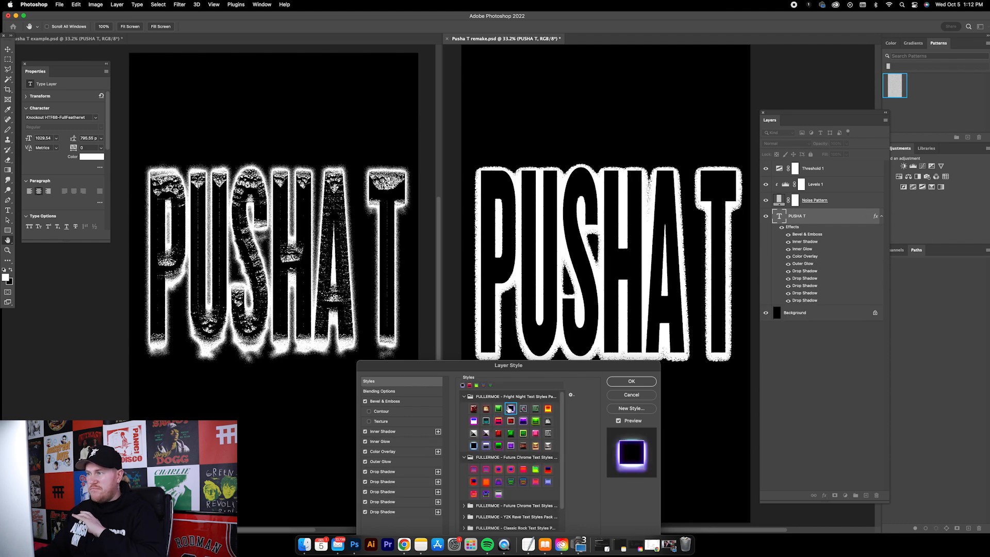
left_click(548, 421)
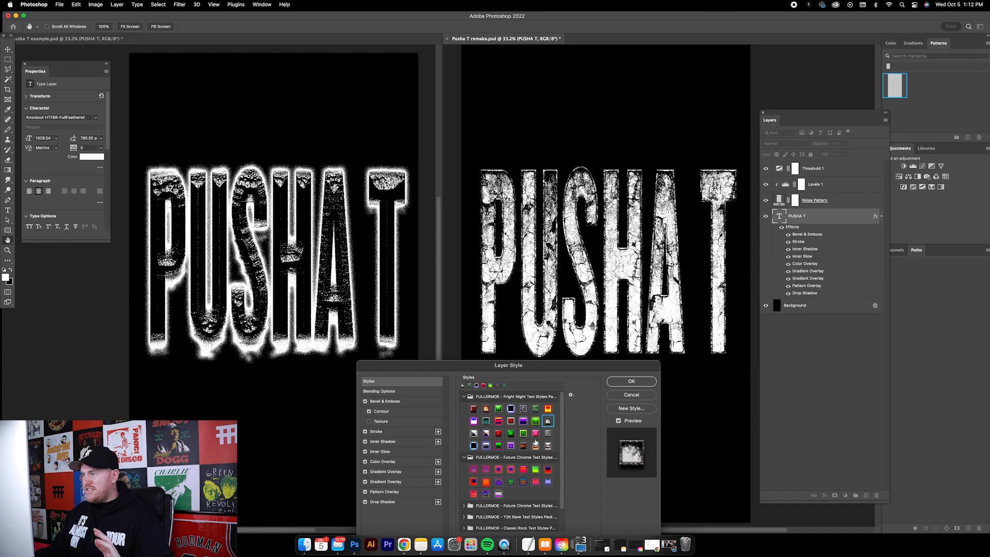
left_click(472, 445)
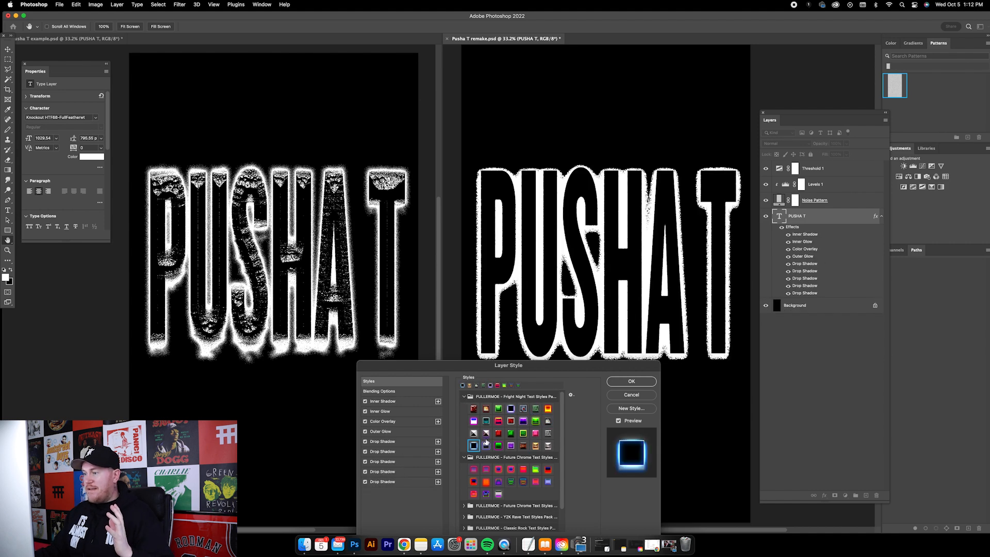
left_click(486, 432)
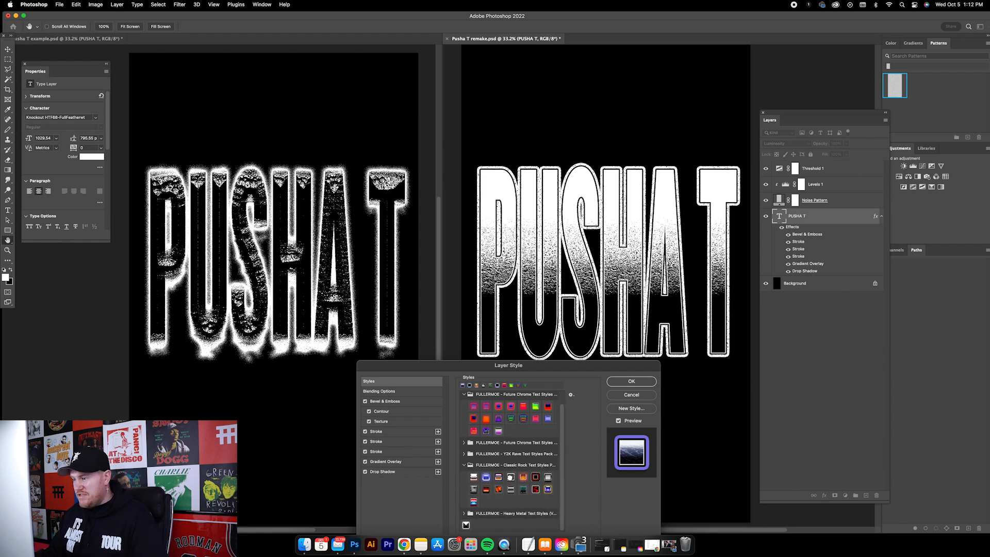
left_click(548, 489)
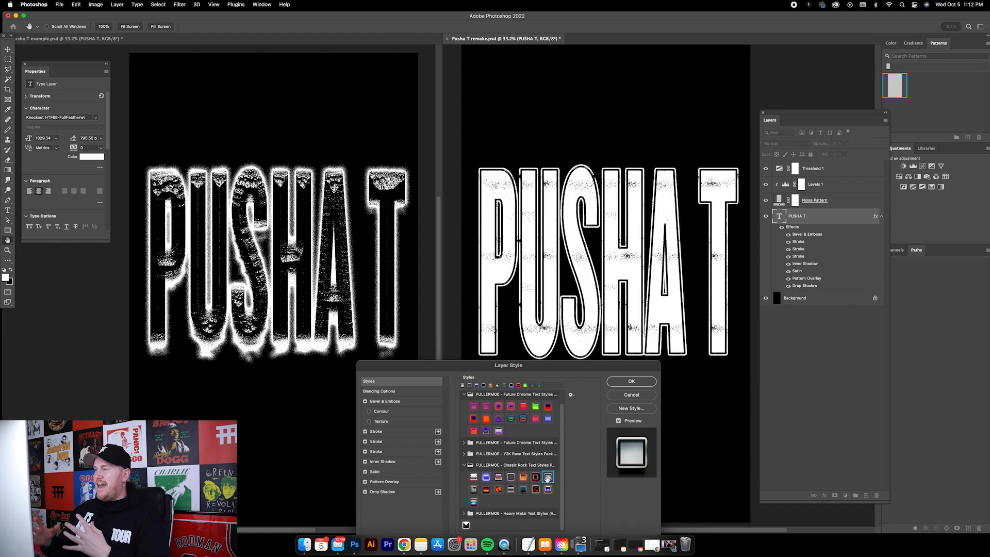
left_click(486, 477)
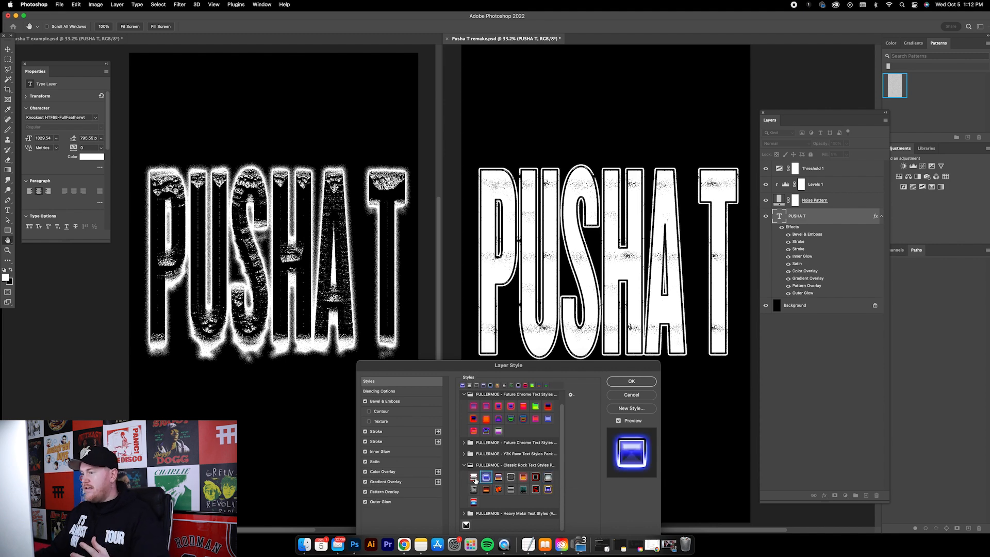
left_click(486, 476)
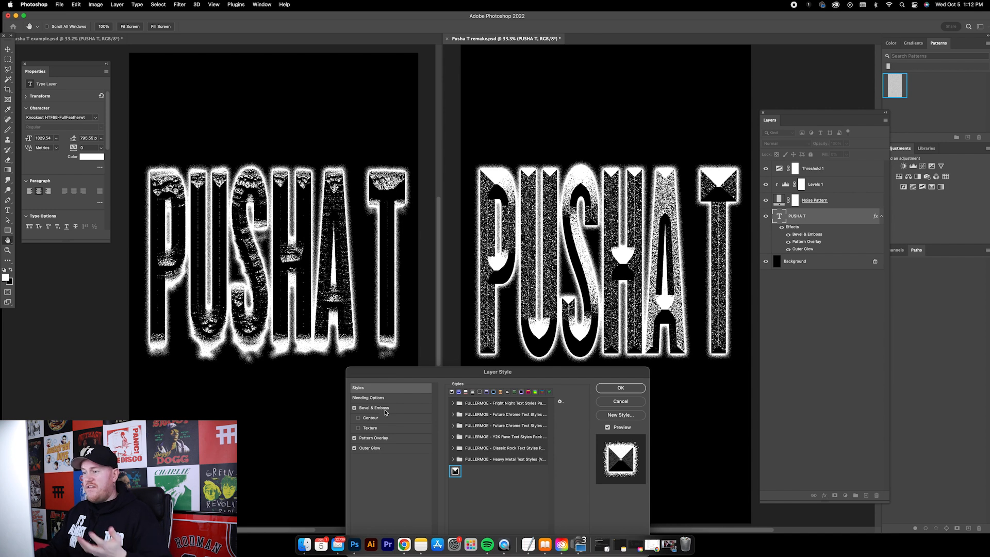
Step: Check Bevel & Emboss depth 709 and size 250, then select the 600% Pattern Overlay scale
left_click(373, 407)
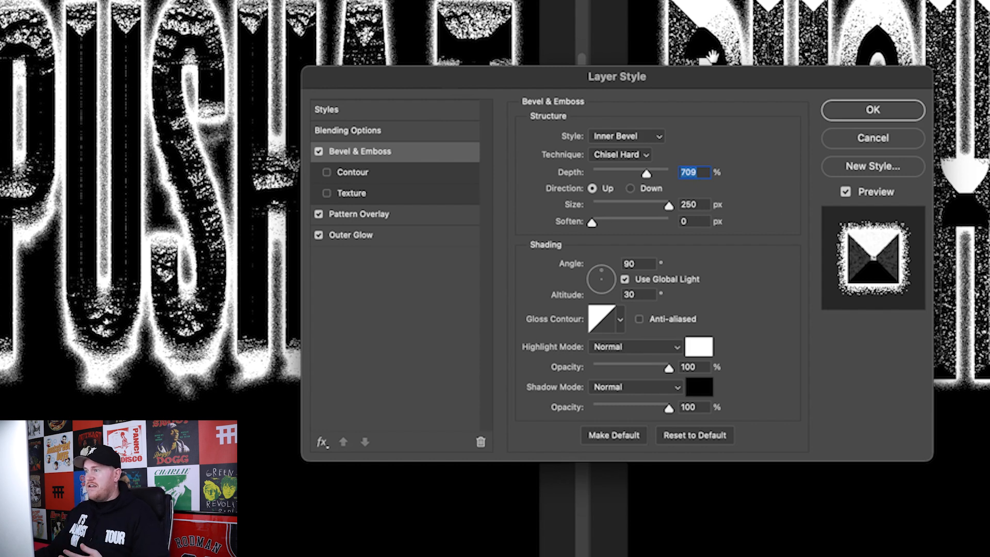
mouse_move(810, 271)
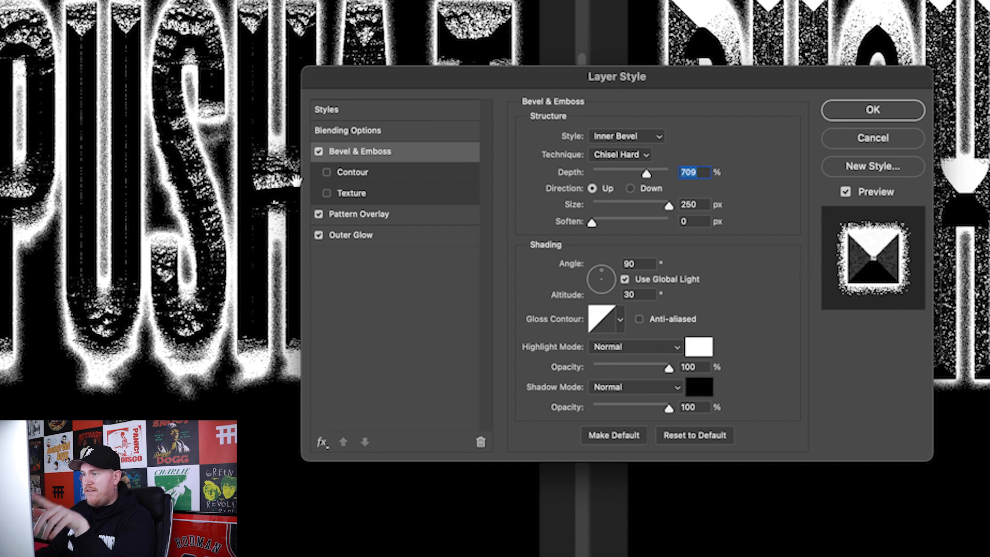
left_click(359, 214)
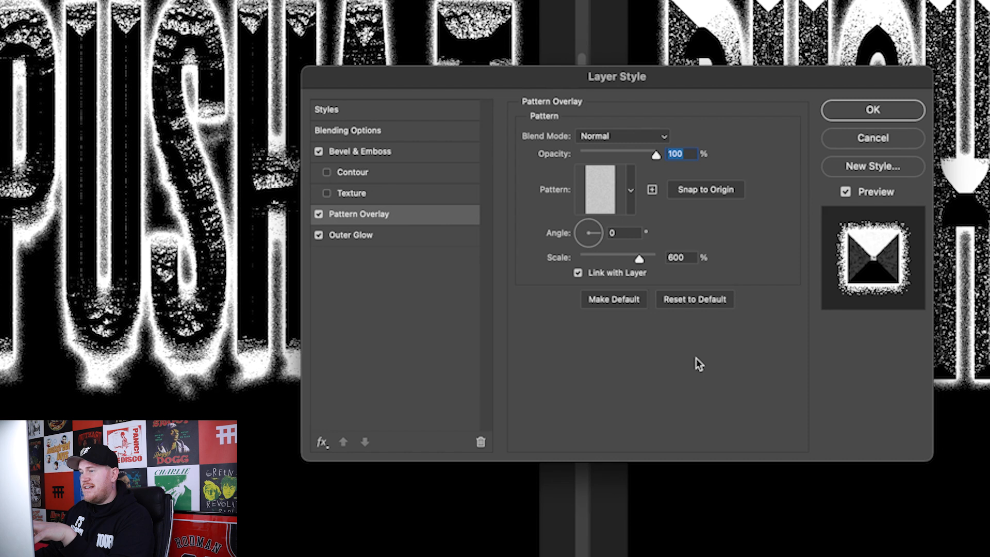
left_click(680, 258)
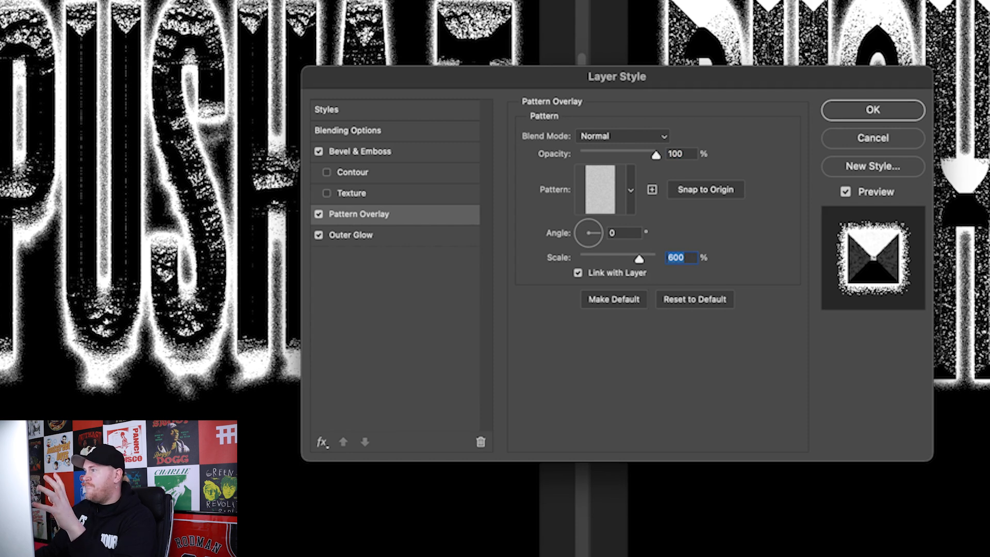
mouse_move(678, 384)
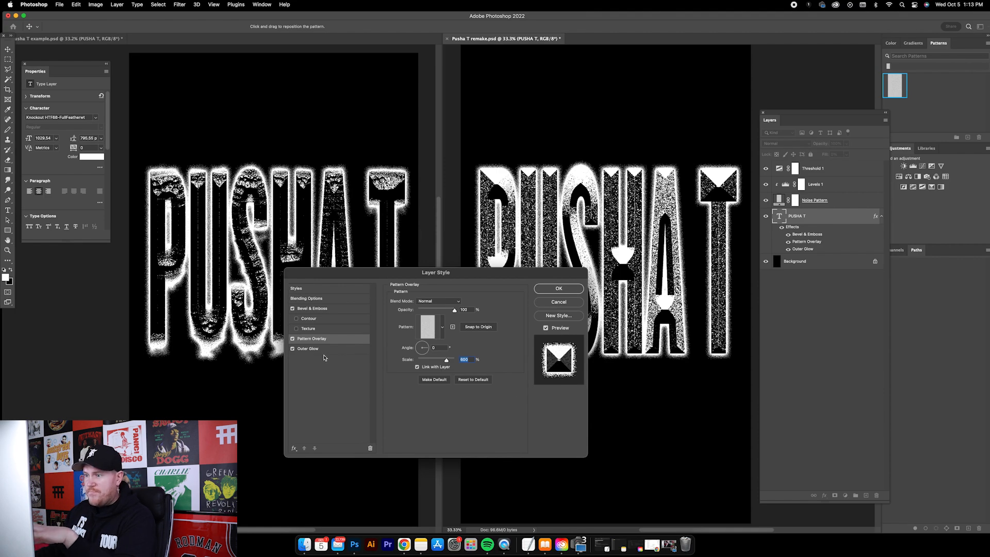
Step: Switch the Outer Glow blend mode to Normal, back to Dissolve, and confirm the style
left_click(307, 348)
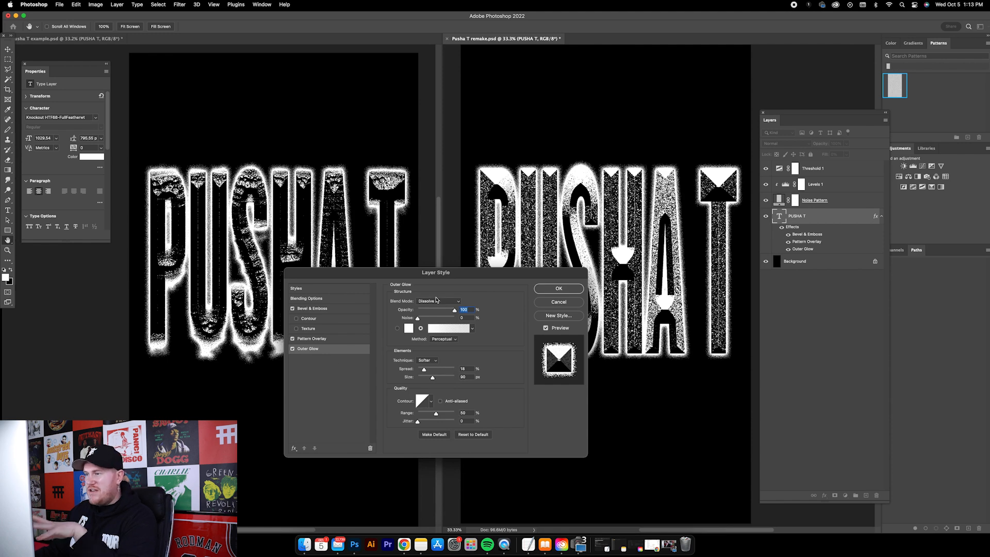
left_click(439, 300)
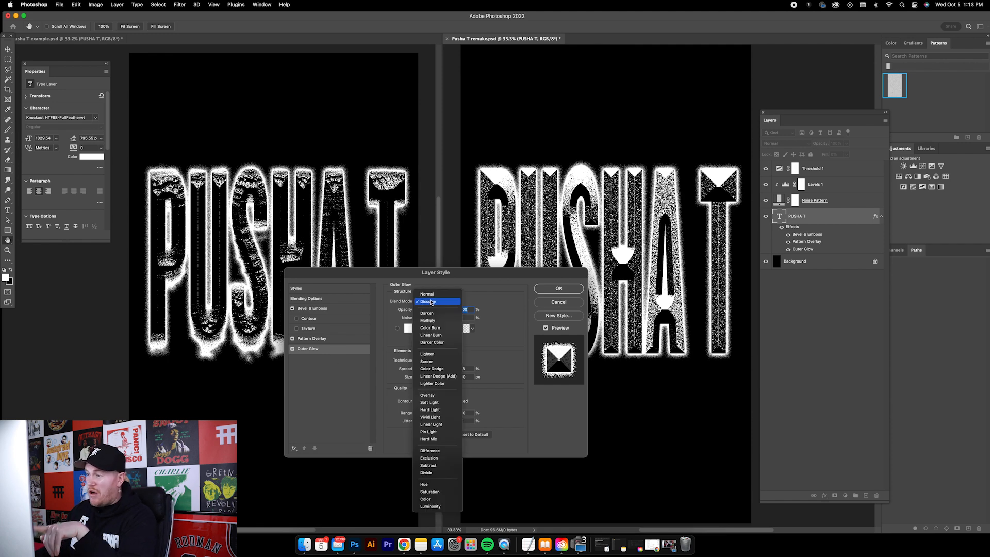
left_click(427, 294)
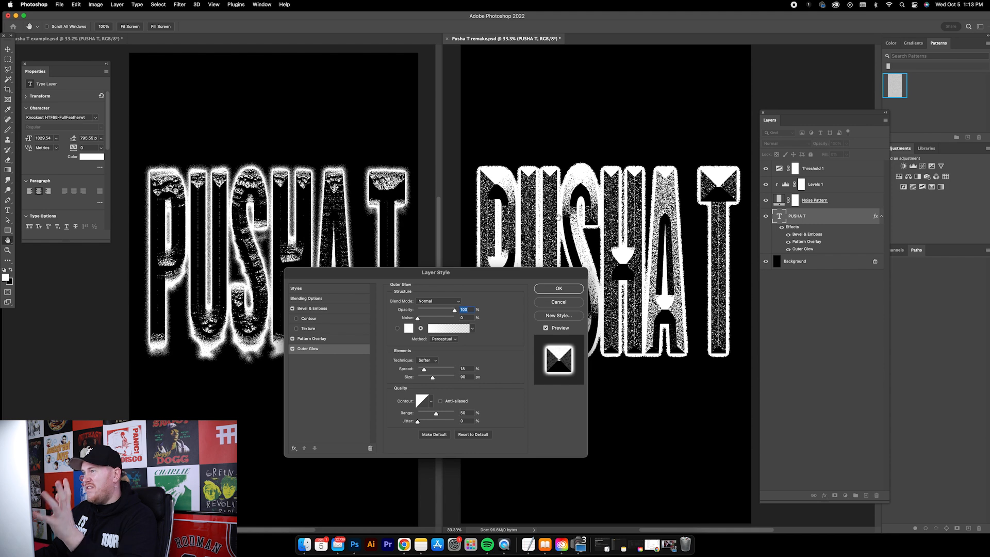
left_click(439, 301)
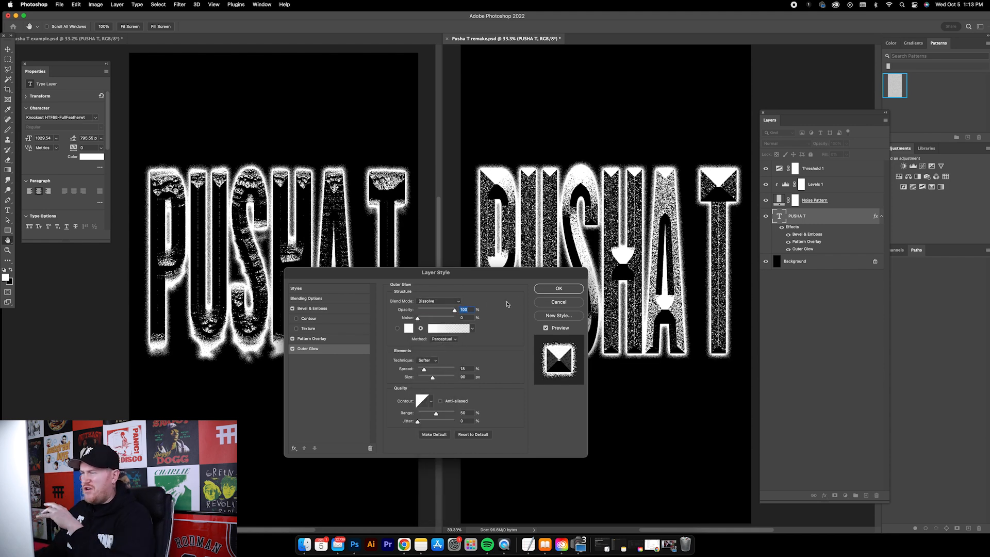
mouse_move(489, 278)
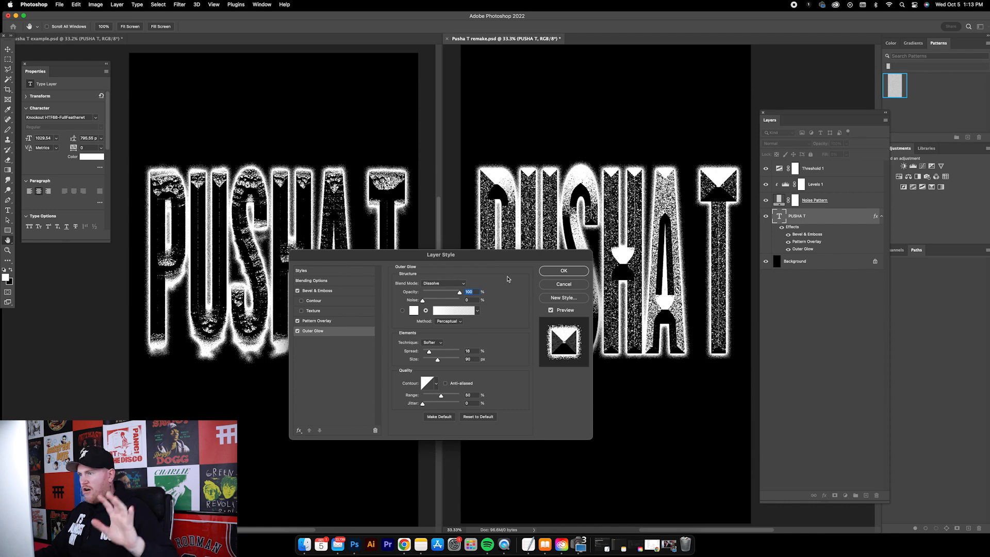
mouse_move(561, 278)
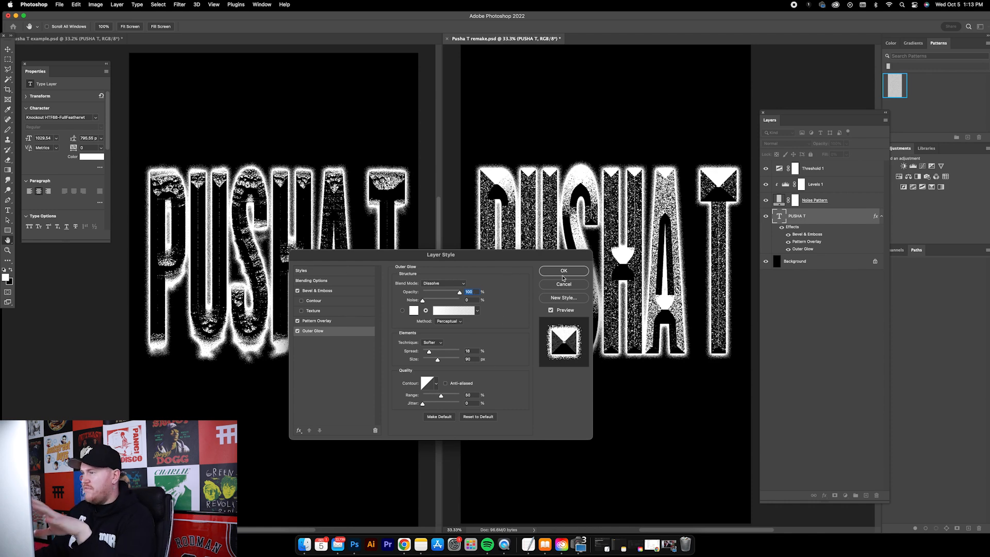
left_click(562, 270)
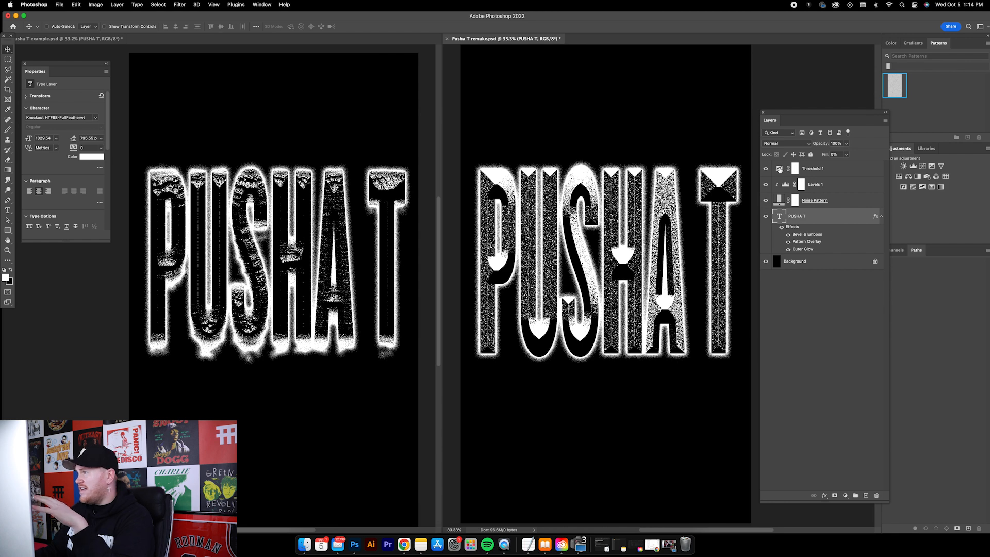
Step: Drag the Threshold 1 level slider to 255, then select the Levels 1 adjustment
left_click(814, 168)
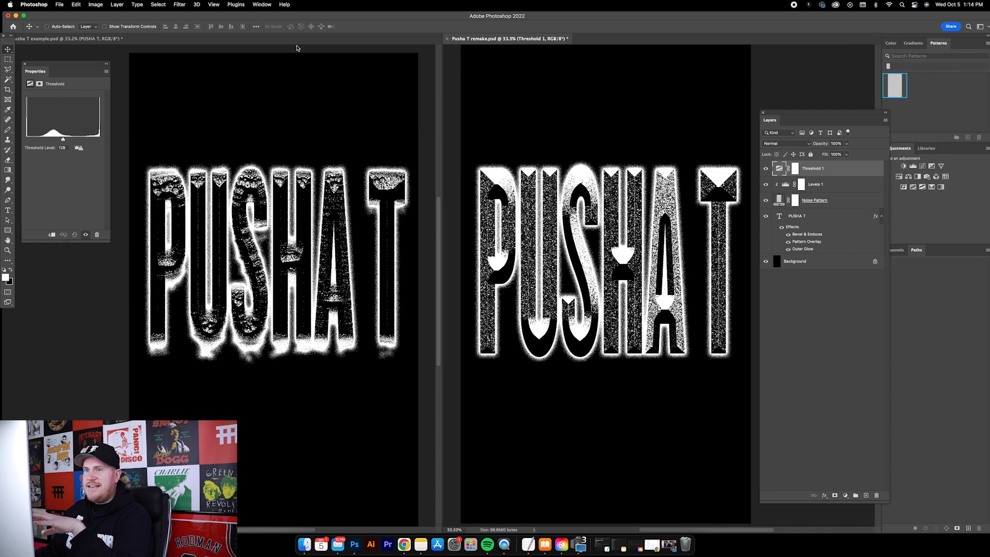
left_click_drag(63, 71, 57, 115)
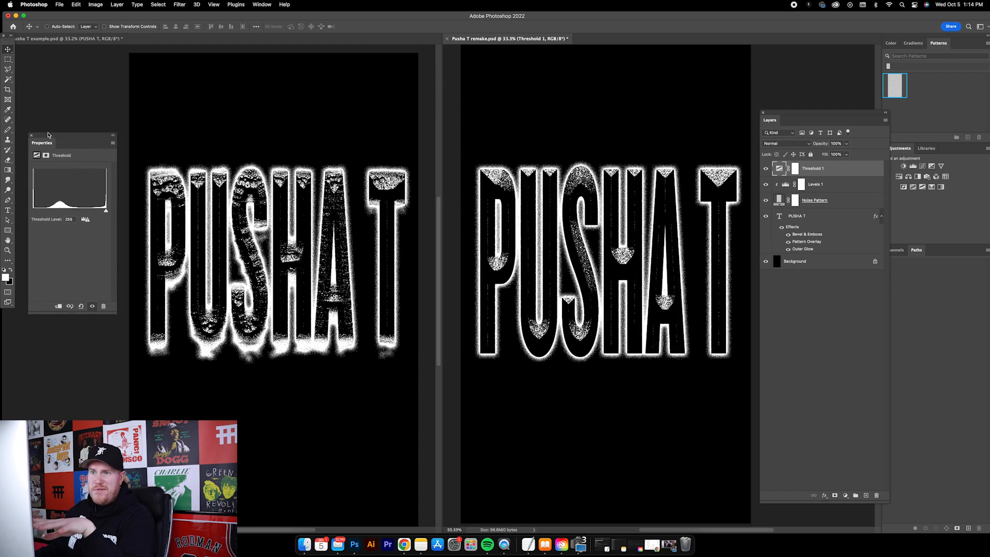
left_click(261, 5)
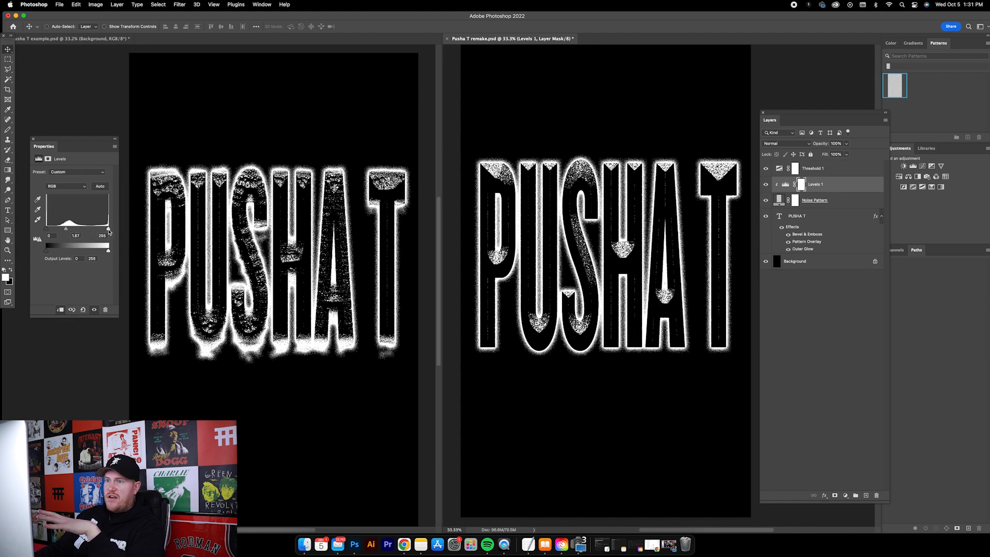
Step: Adjust the Levels 1 white input back to 248 and the midtone to 1.20
left_click_drag(107, 249, 87, 250)
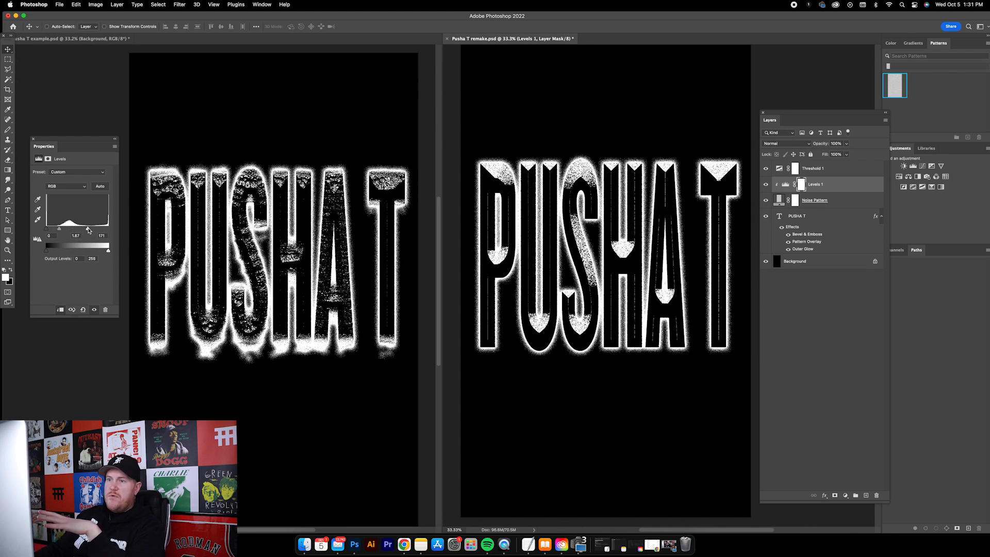
left_click_drag(101, 248, 84, 248)
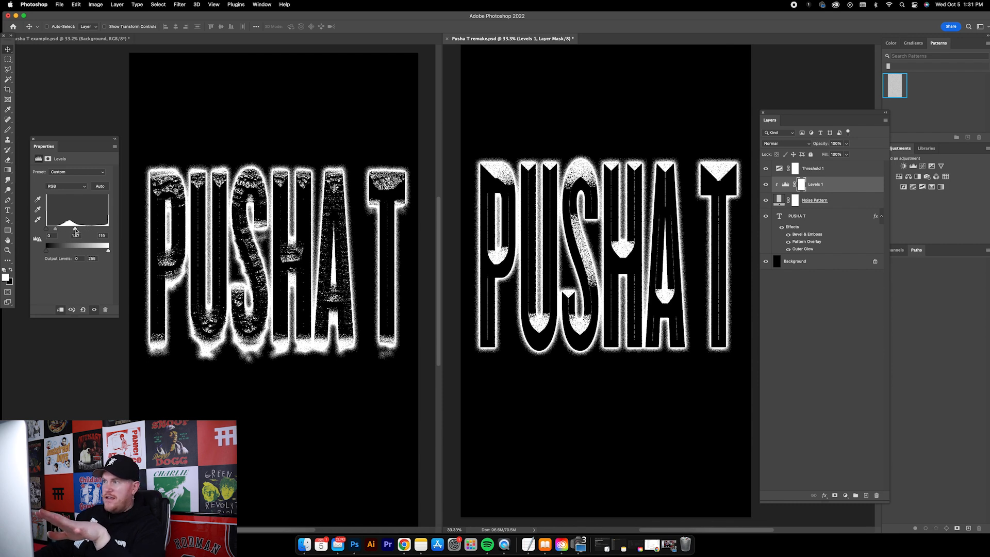
left_click_drag(92, 247, 107, 246)
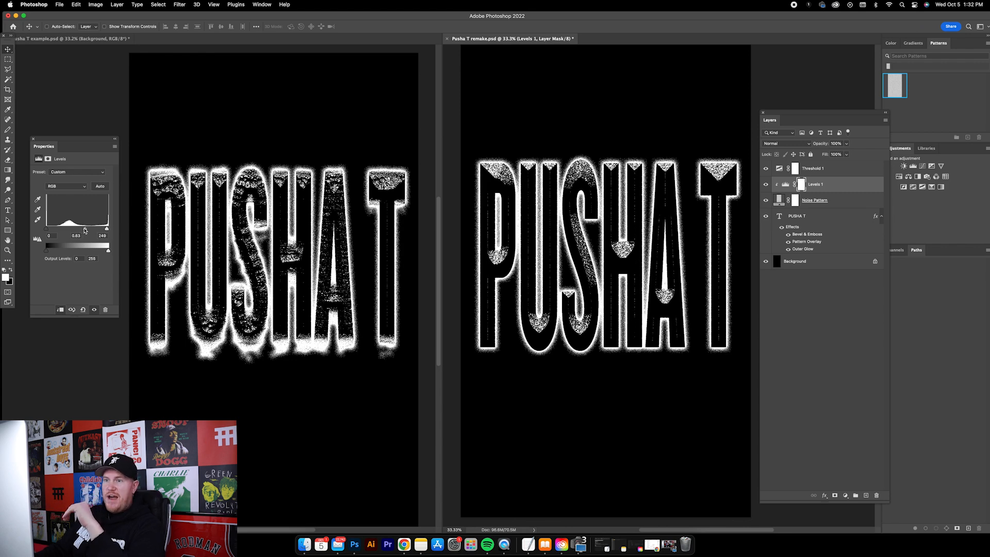
left_click_drag(84, 230, 71, 230)
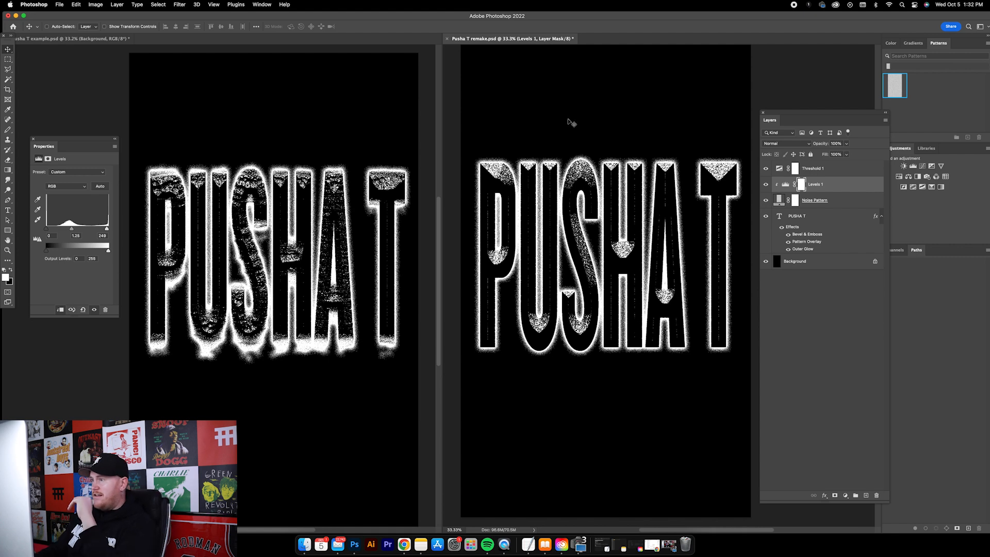
Step: Make the PUSHA T type layer the active layer again
left_click(796, 215)
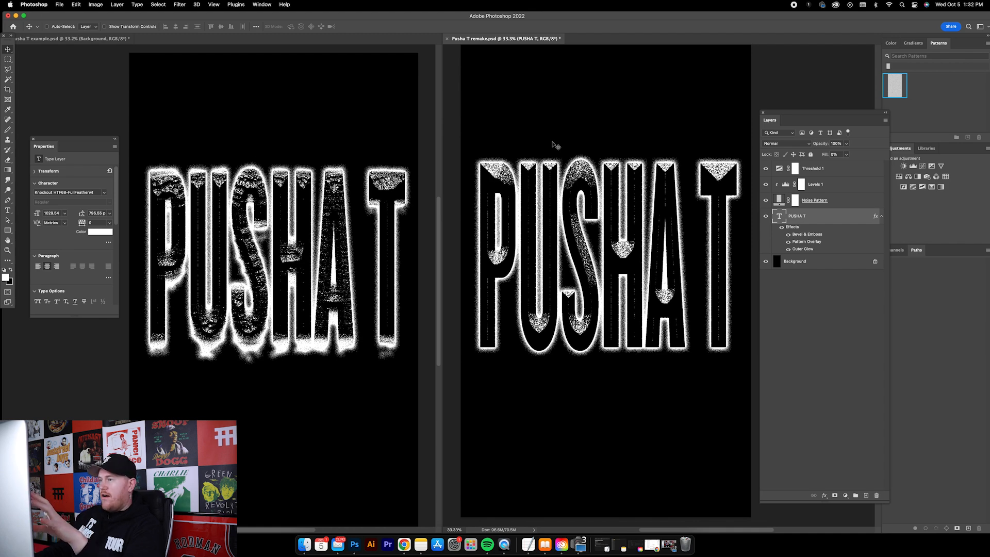
mouse_move(553, 119)
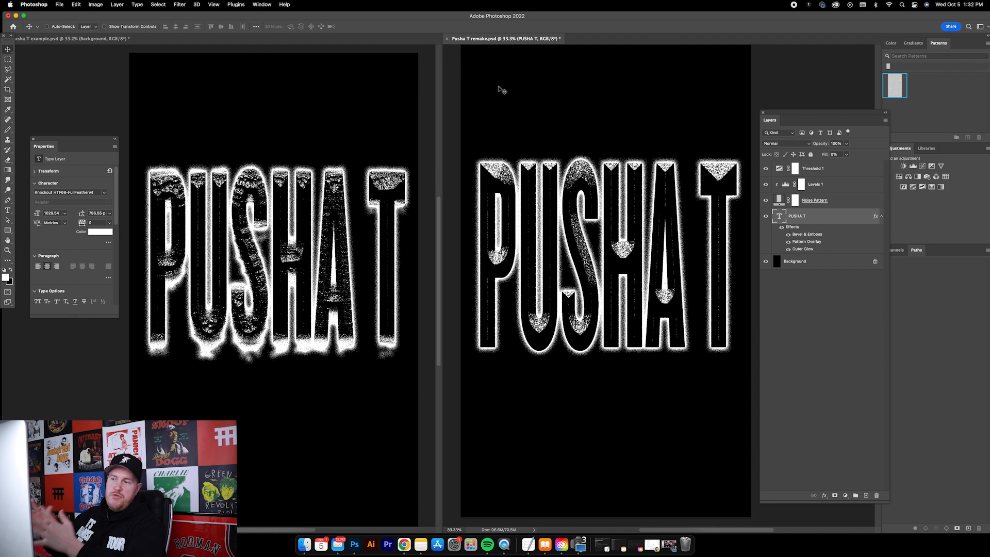
mouse_move(561, 121)
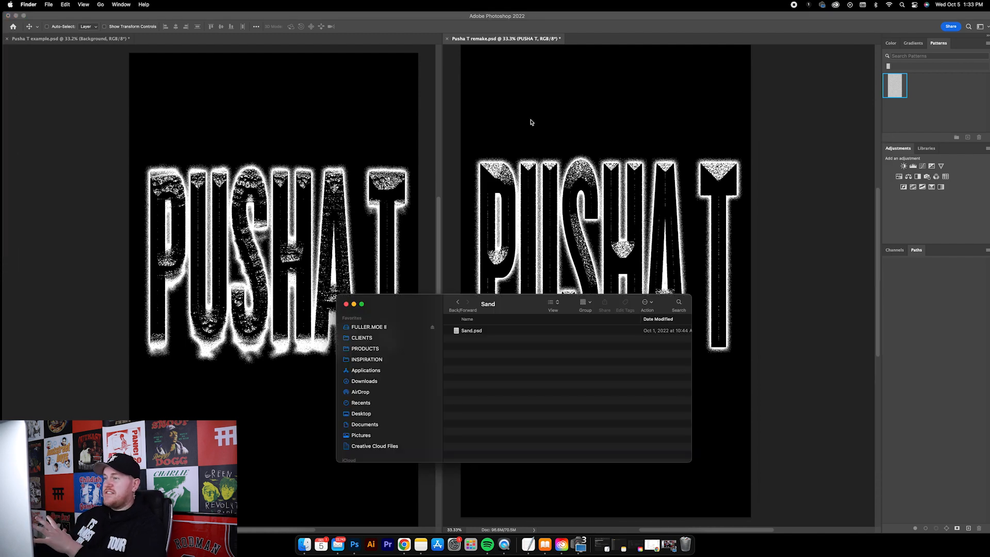
Step: Quick Look Sand.psd in Finder to view the rippled beach sand photo
left_click(472, 330)
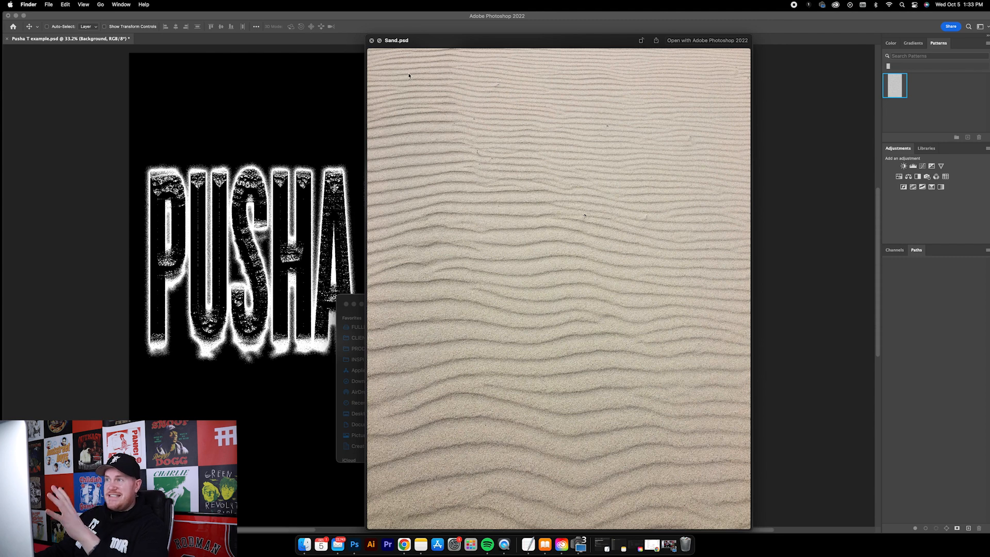
mouse_move(313, 118)
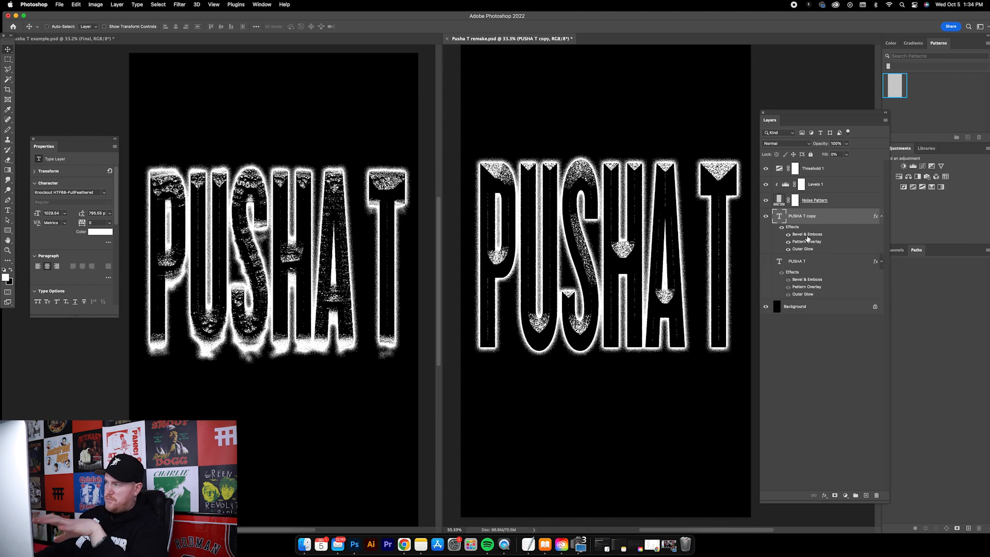
Step: Rasterize the PUSHA T copy and set Displace scales to 0 horizontal, 150 vertical
right_click(801, 215)
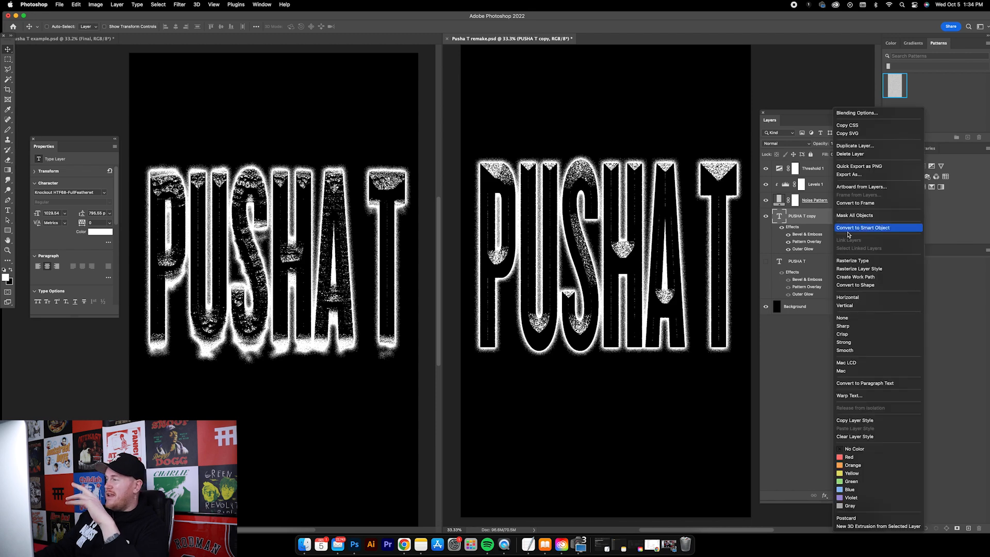
left_click(862, 227)
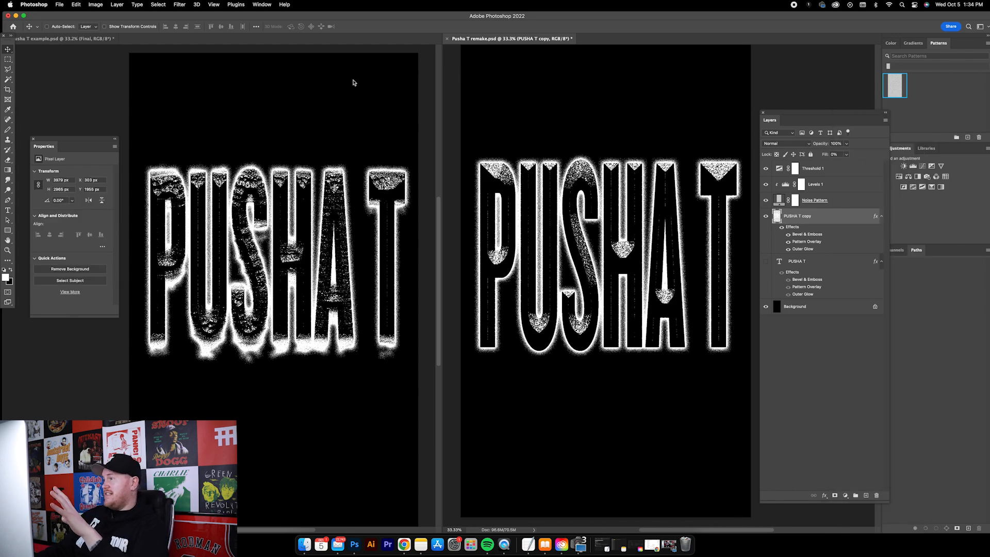
left_click(179, 5)
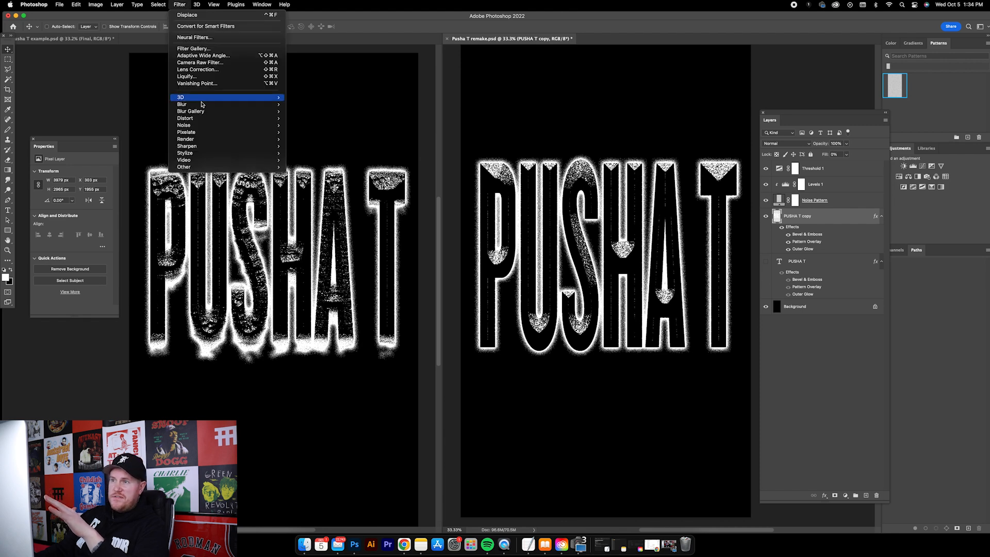
left_click(186, 15)
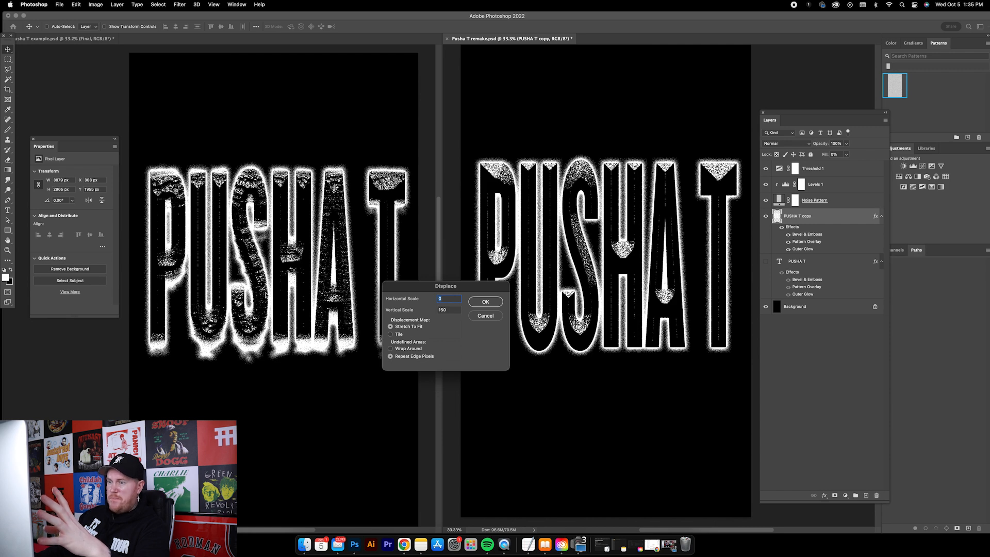
left_click(447, 309)
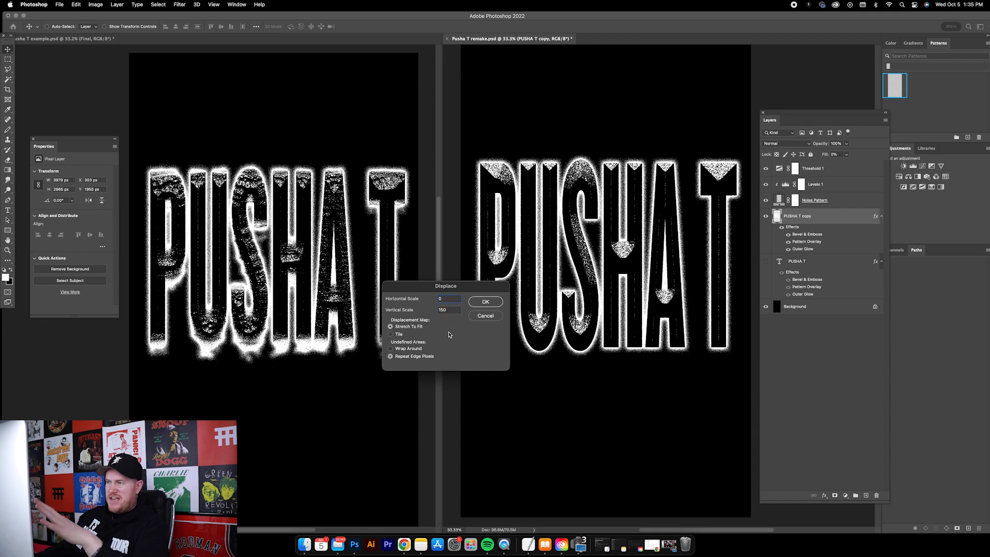
left_click(448, 298)
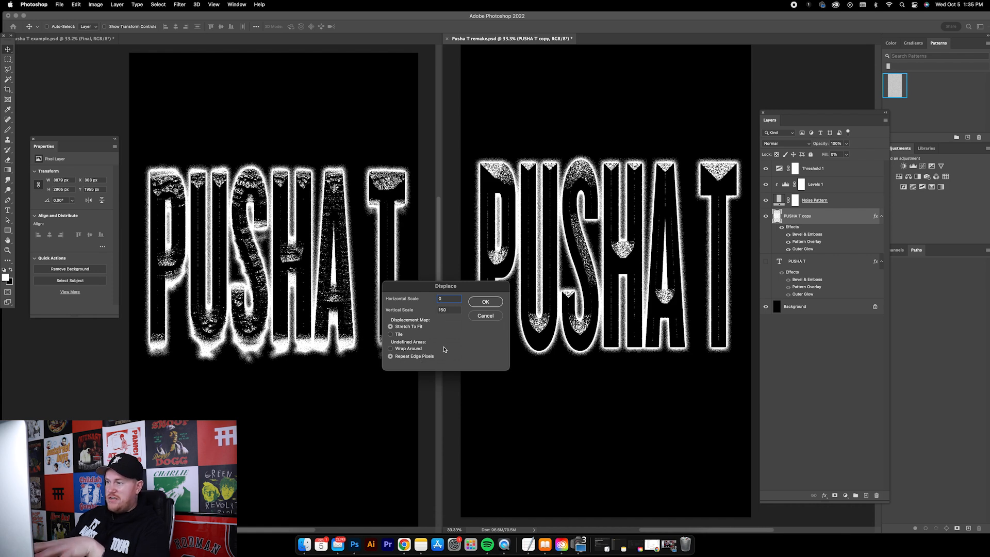
mouse_move(401, 346)
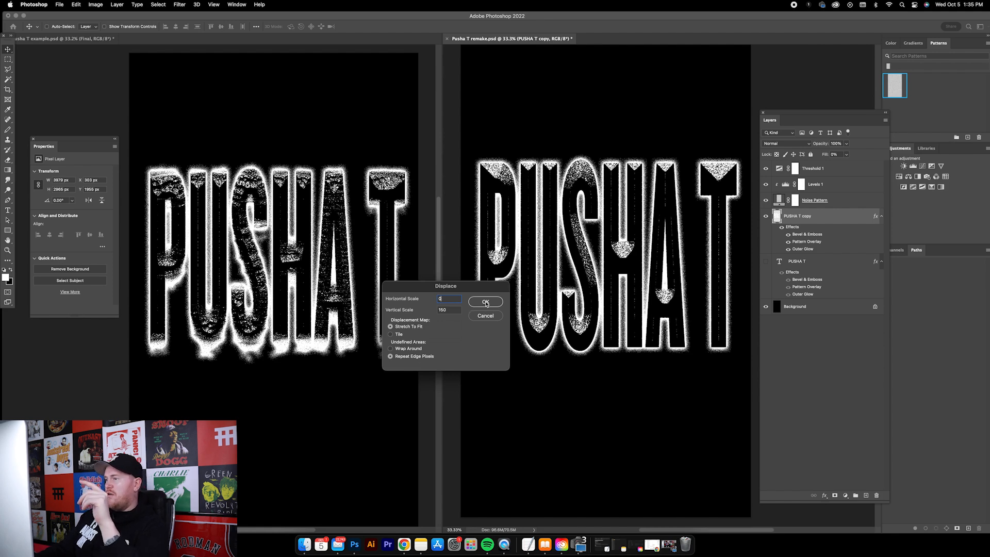
left_click(485, 301)
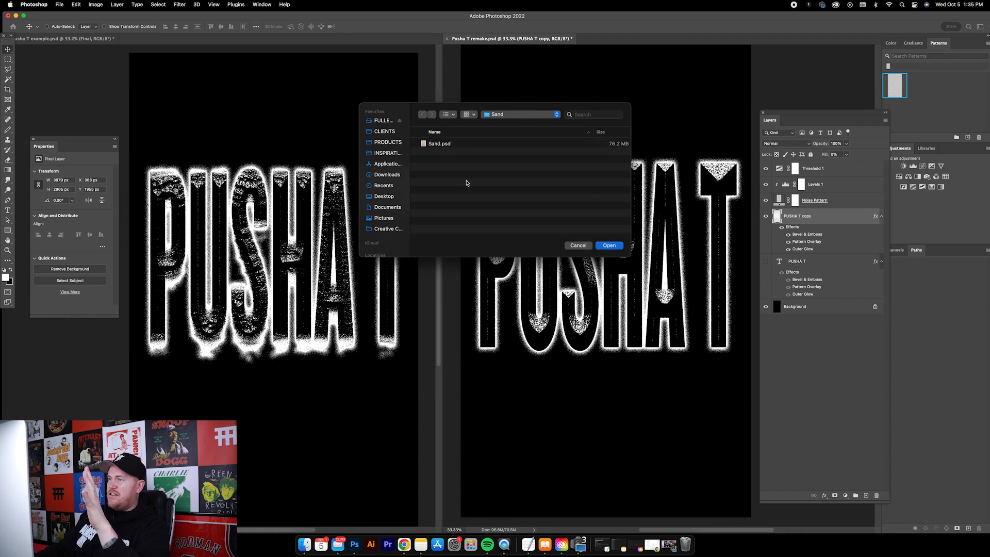
Step: Pick Sand.psd in the file picker as the displacement map
left_click(439, 143)
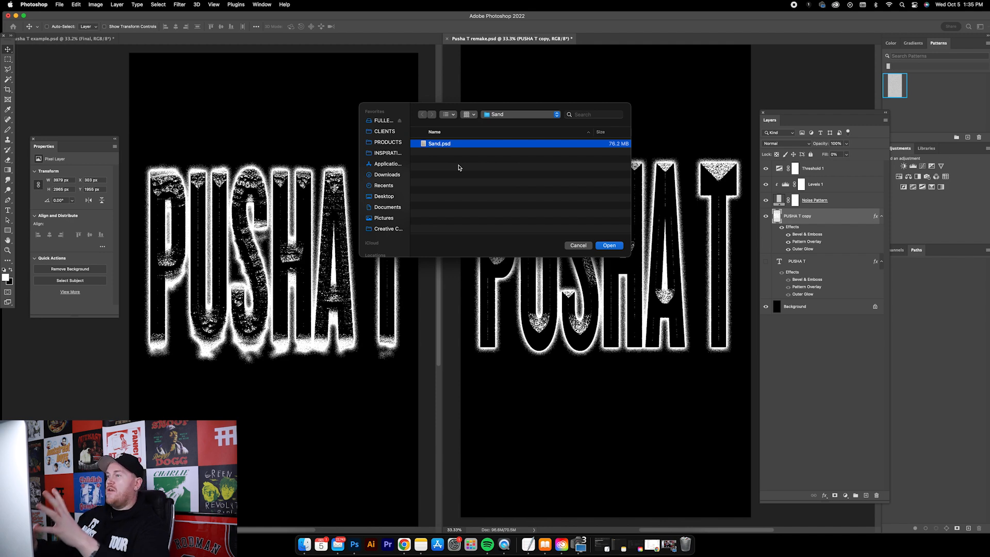
mouse_move(458, 150)
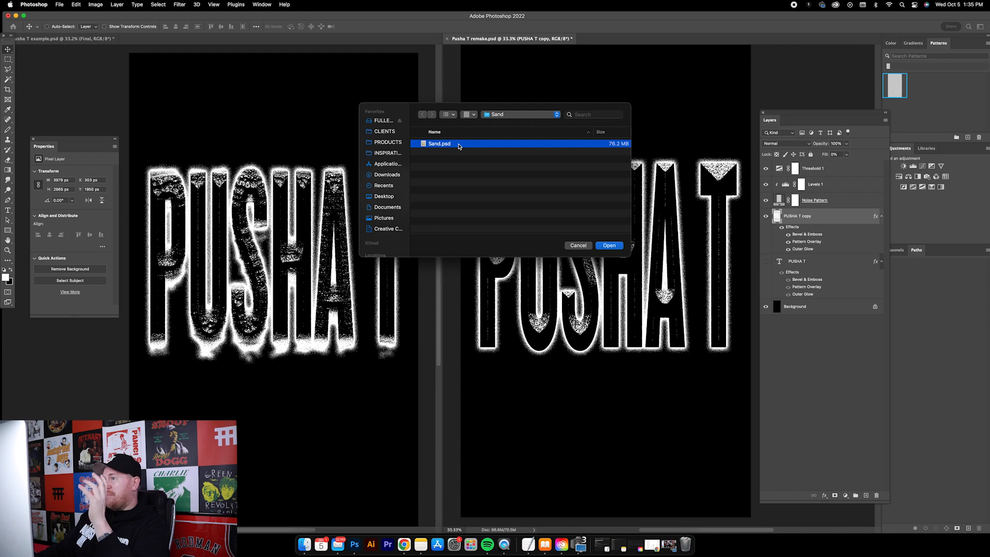
mouse_move(452, 147)
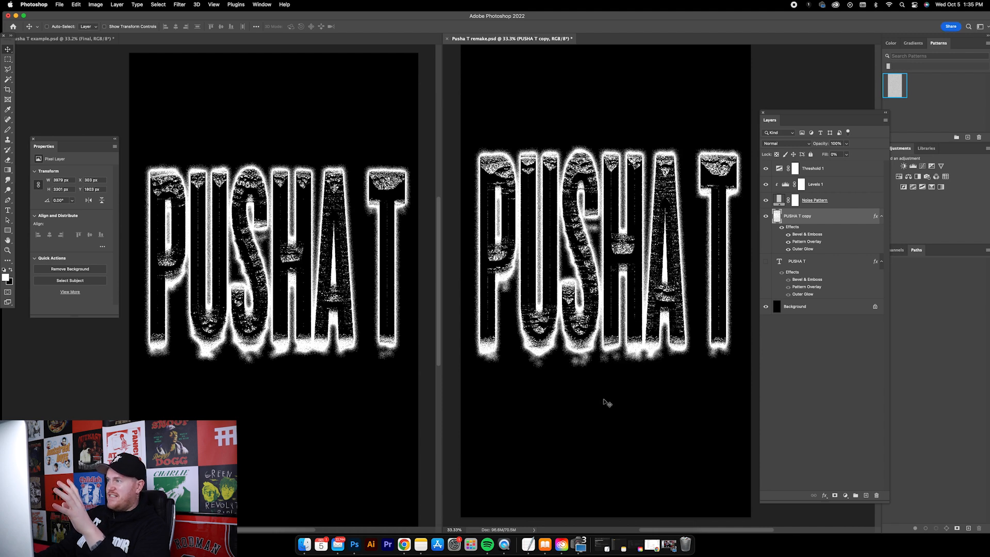
mouse_move(607, 90)
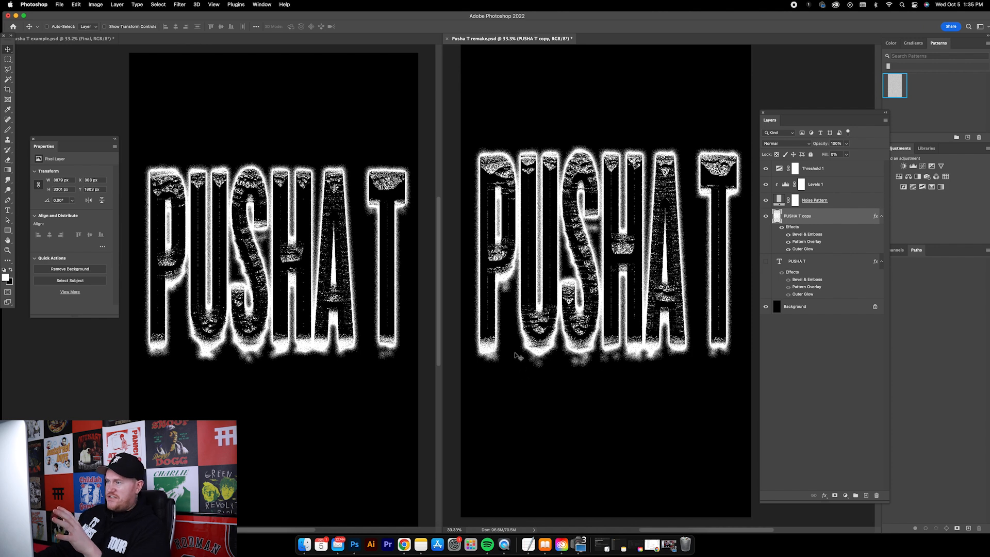
mouse_move(606, 366)
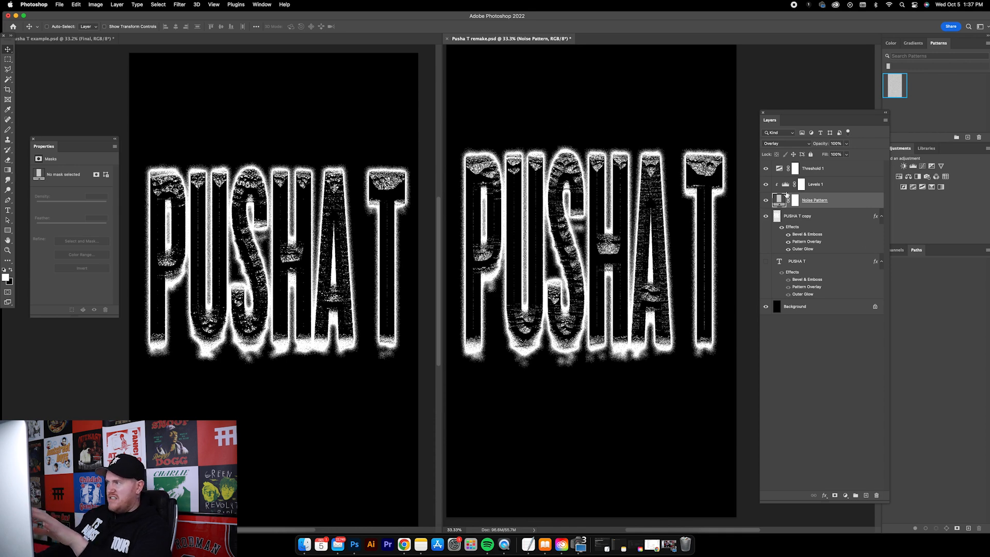
Step: Select the text, noise pattern and adjustment layers for grouping
left_click(117, 5)
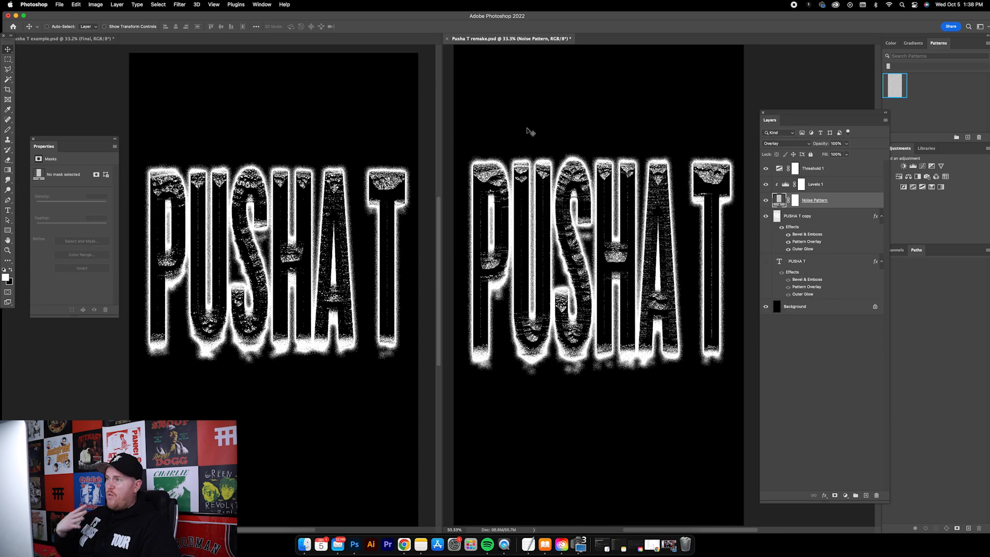
mouse_move(222, 153)
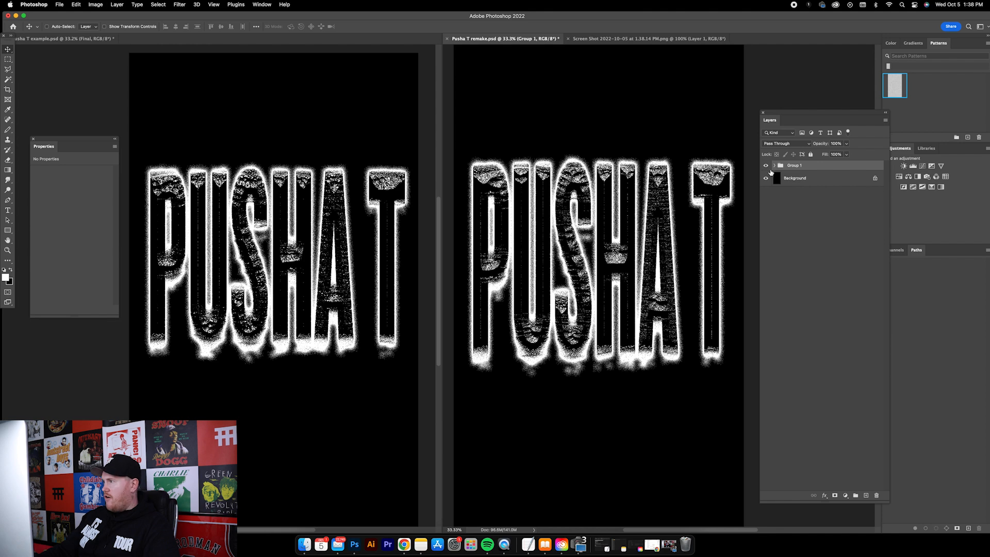
Step: Select Group 1, stamp a merged Layer 1, and apply a Threshold to it
left_click(766, 165)
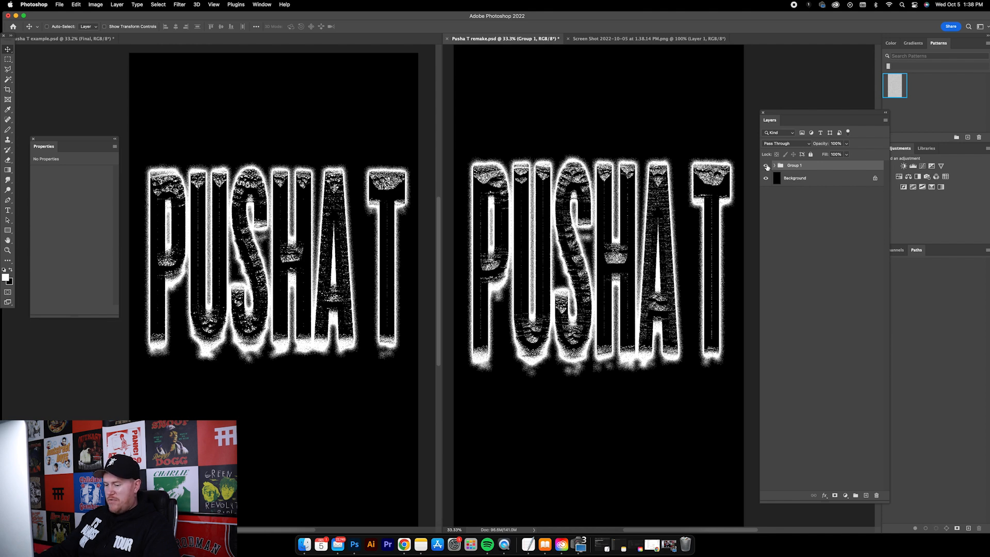
left_click(767, 165)
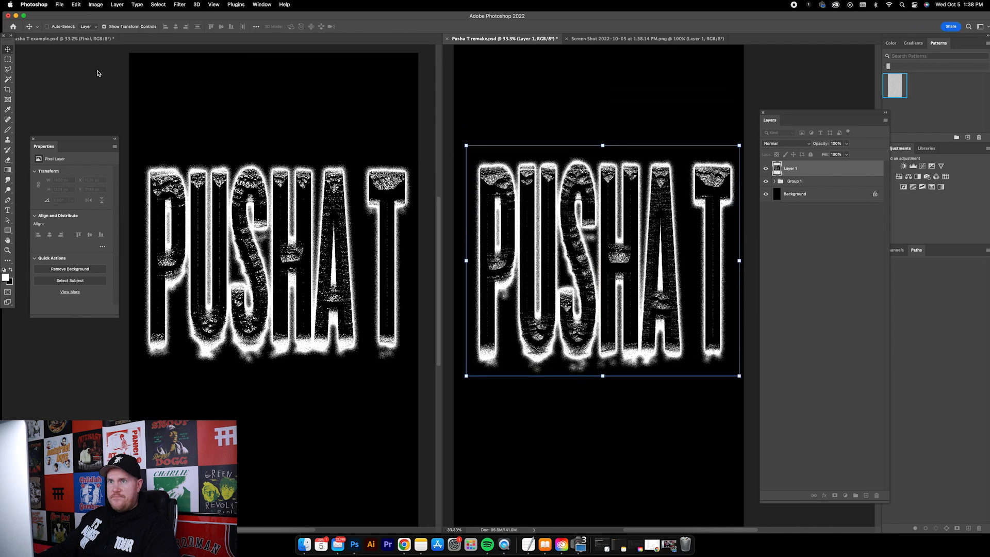
left_click(95, 4)
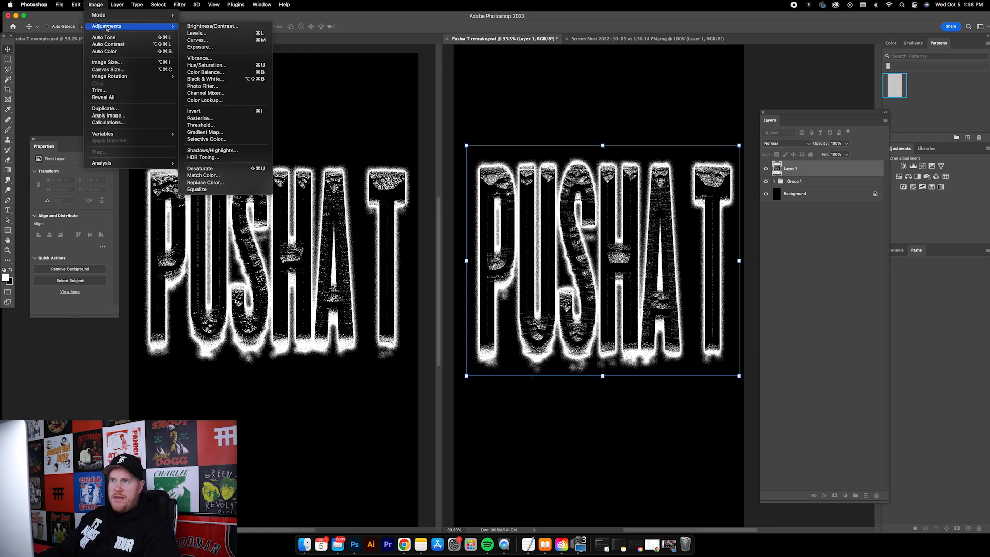
left_click(201, 125)
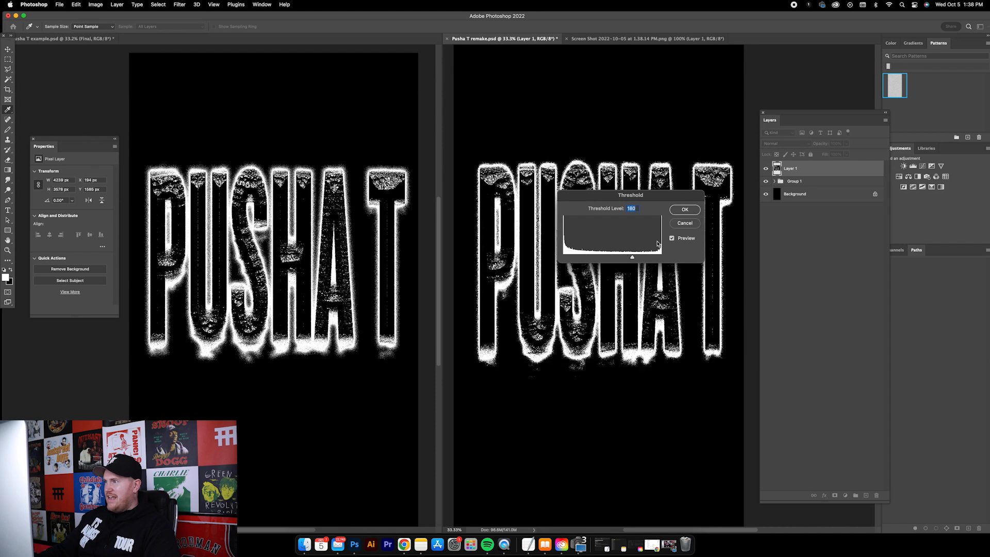
left_click(684, 209)
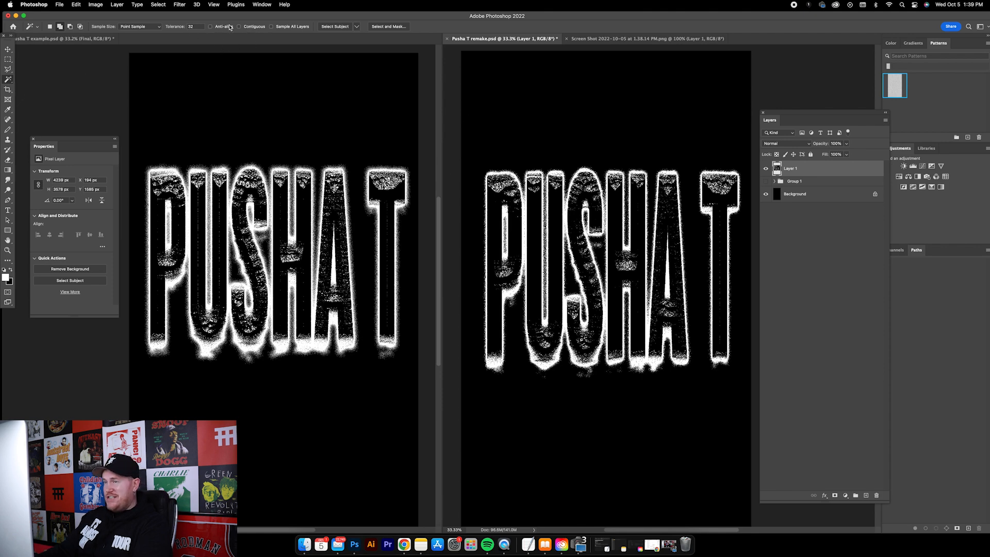
Step: Switch to the Pusha T example.psd tab and right-click its layers to inspect them
left_click(211, 26)
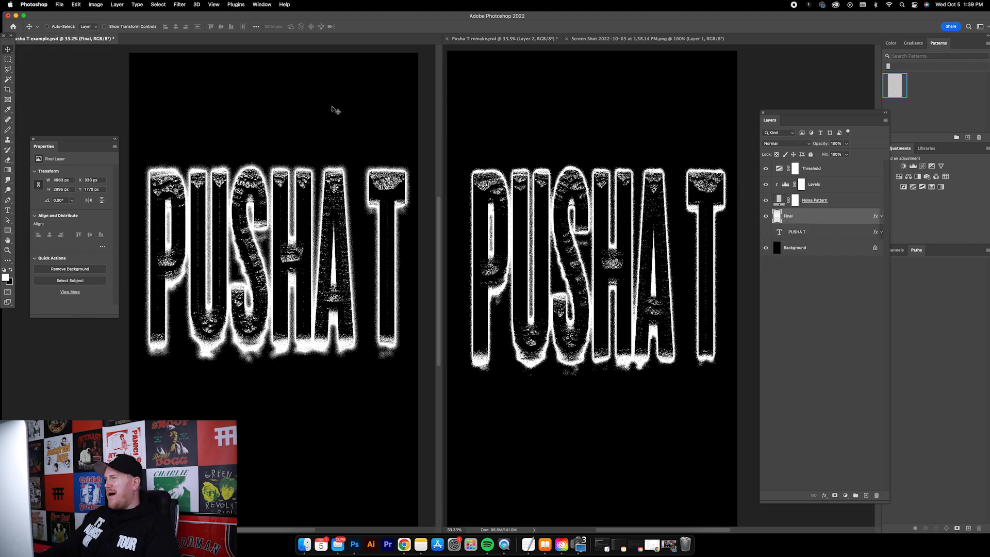
mouse_move(752, 212)
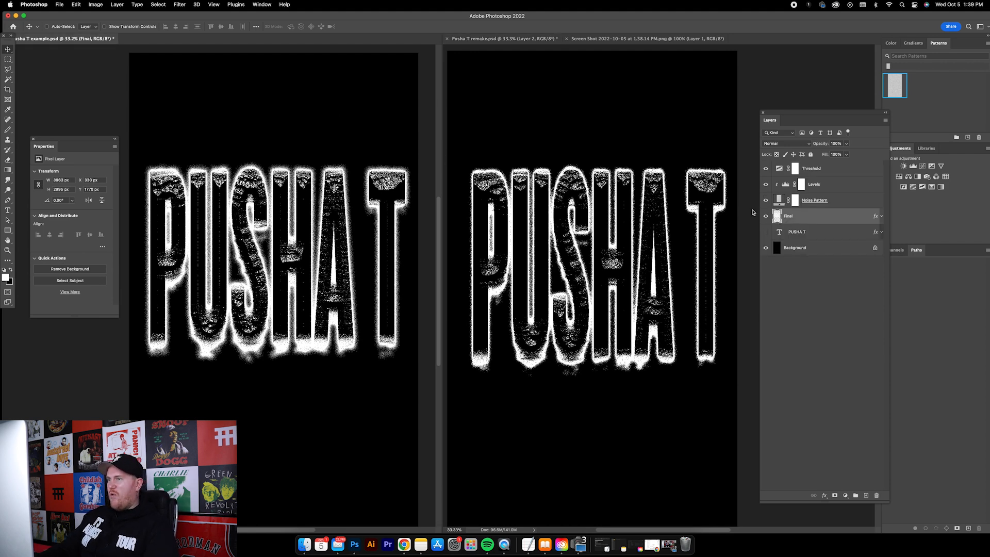
right_click(787, 215)
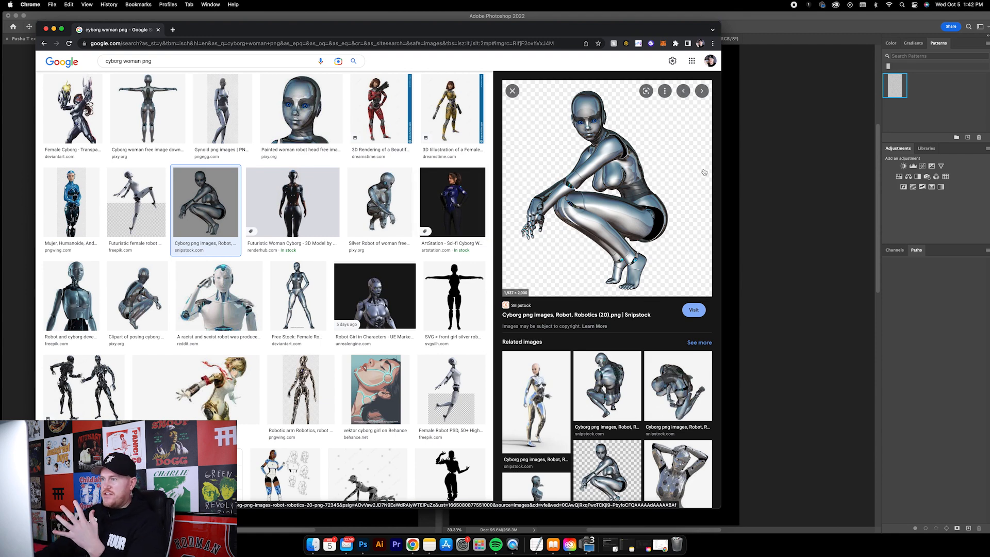
mouse_move(638, 184)
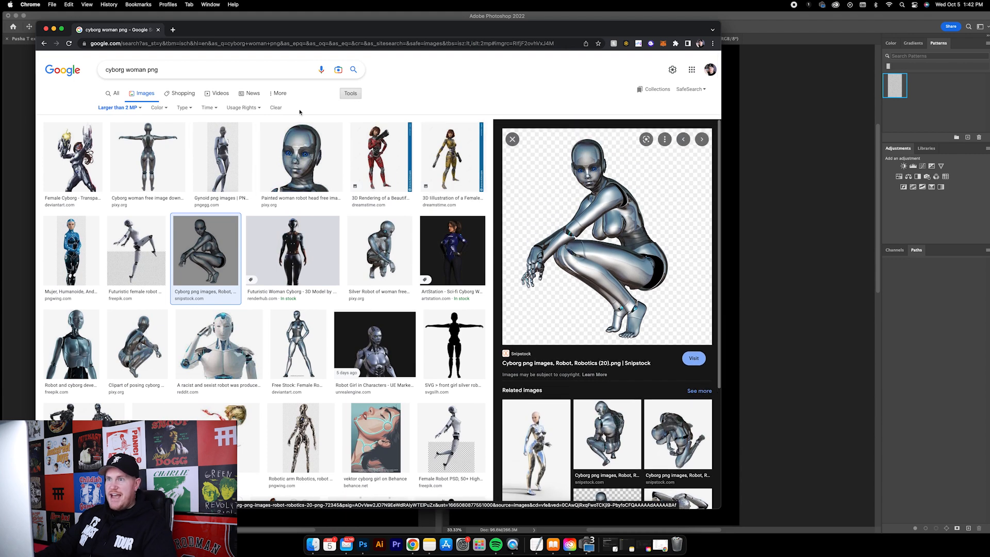
Step: Right-click the crouching silver cyborg result to copy the image
right_click(606, 237)
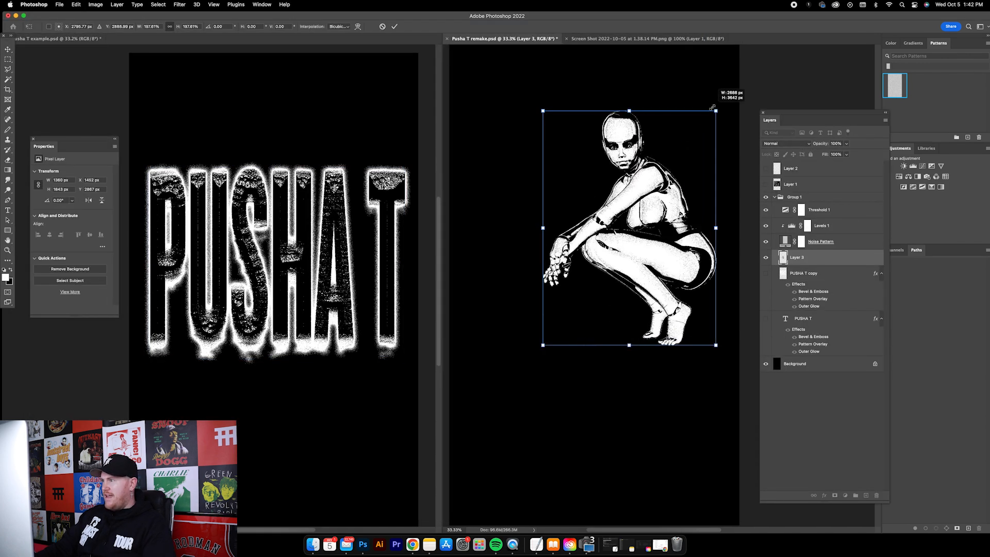
Step: Scale the Layer 3 cyborg up to fill most of the canvas, then reposition it
left_click_drag(713, 345, 714, 426)
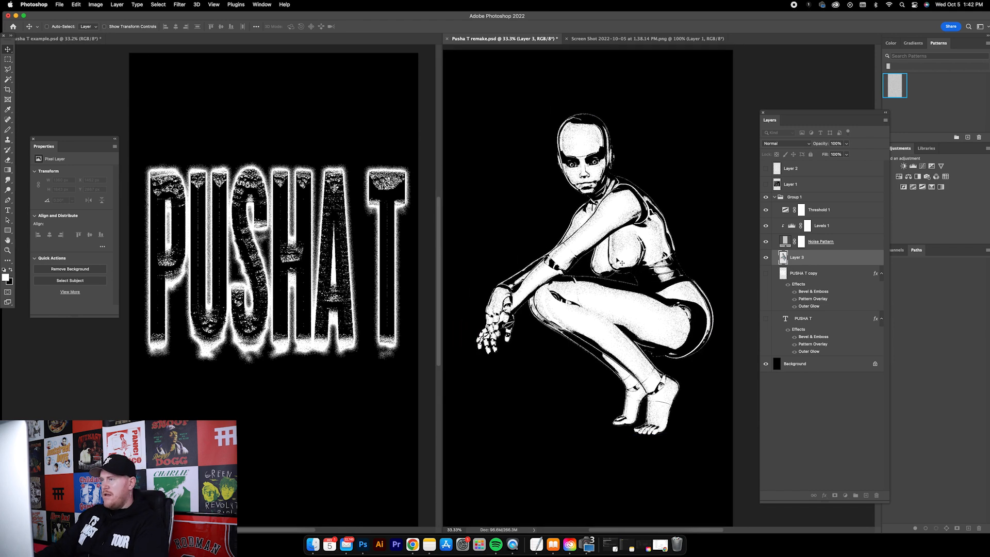
left_click(593, 262)
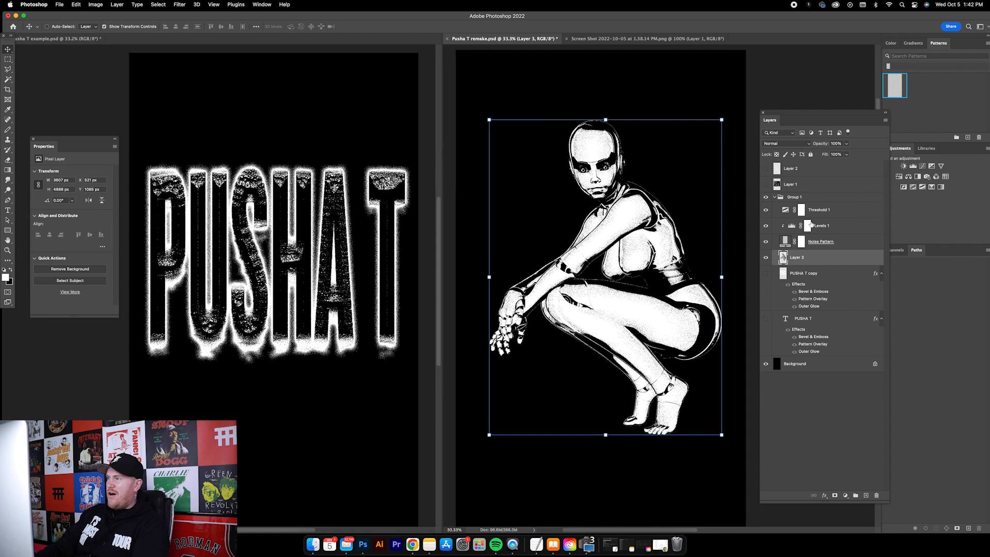
Step: Retune Threshold 1's level, lowering then raising it to keep the cyborg's shading
left_click(818, 210)
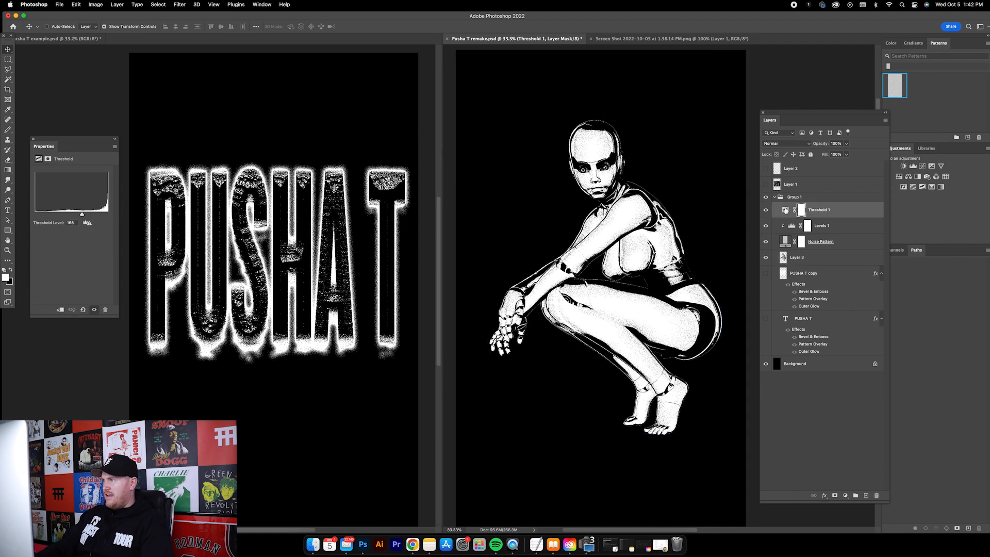
left_click_drag(82, 214, 81, 214)
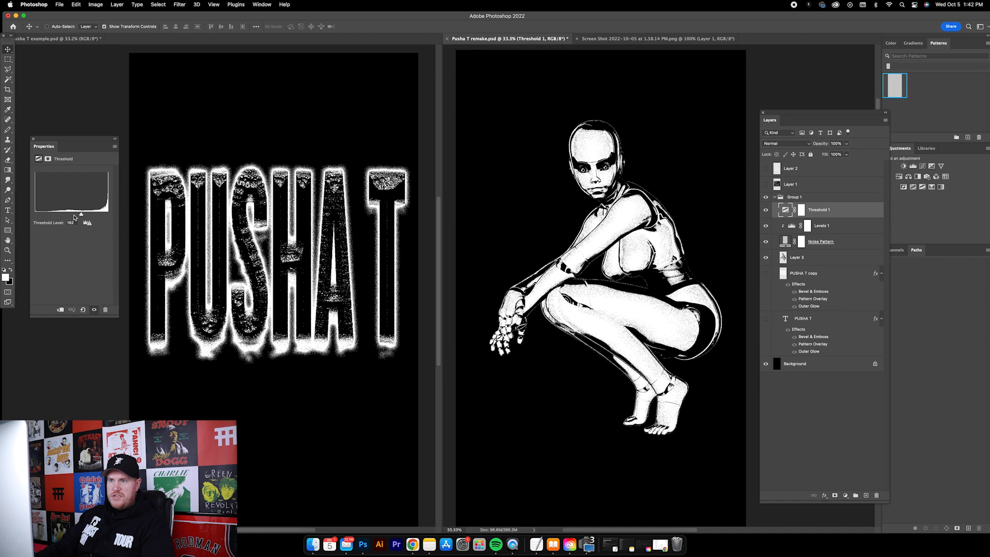
left_click_drag(81, 214, 68, 222)
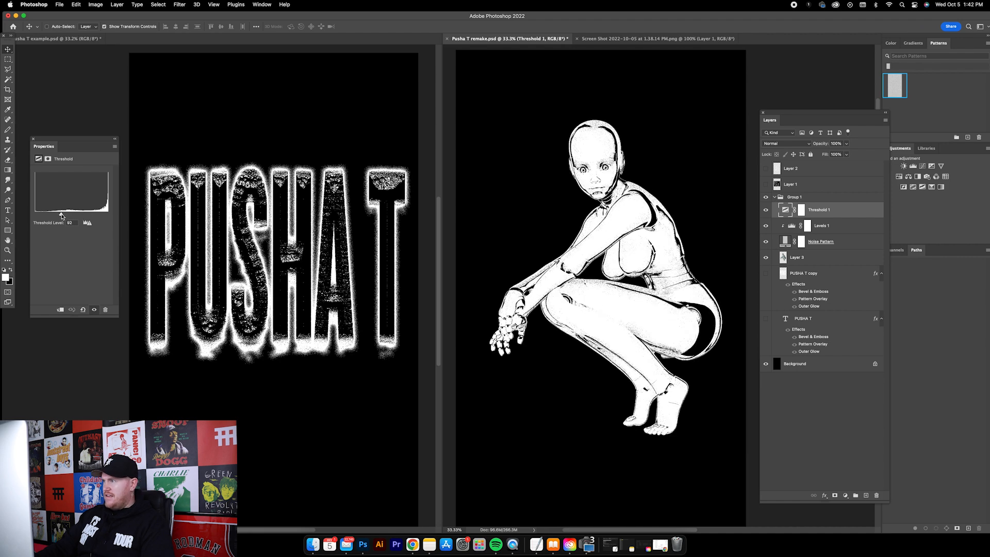
left_click_drag(60, 214, 71, 214)
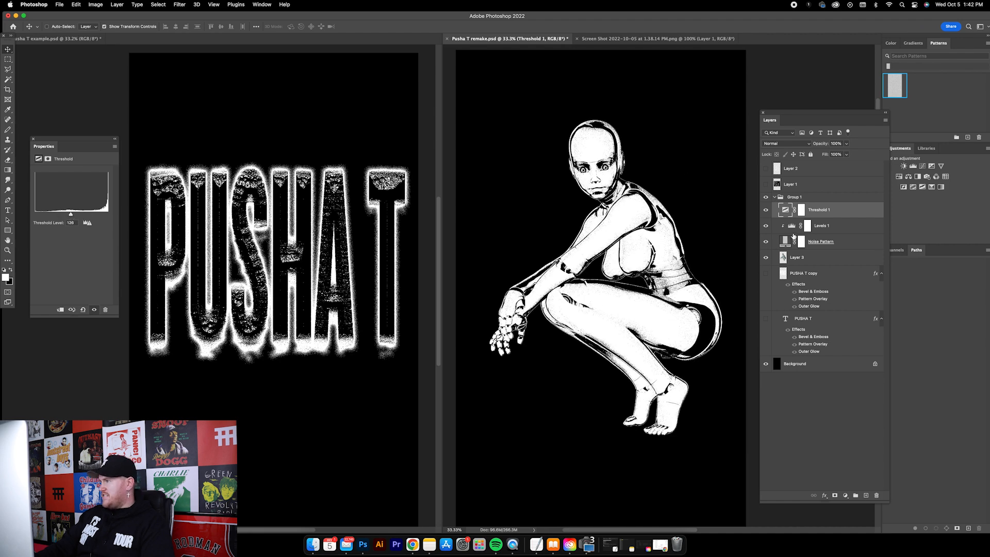
Step: Rescale the Noise Pattern fill so the cyborg gets a finer speckled texture
left_click(820, 241)
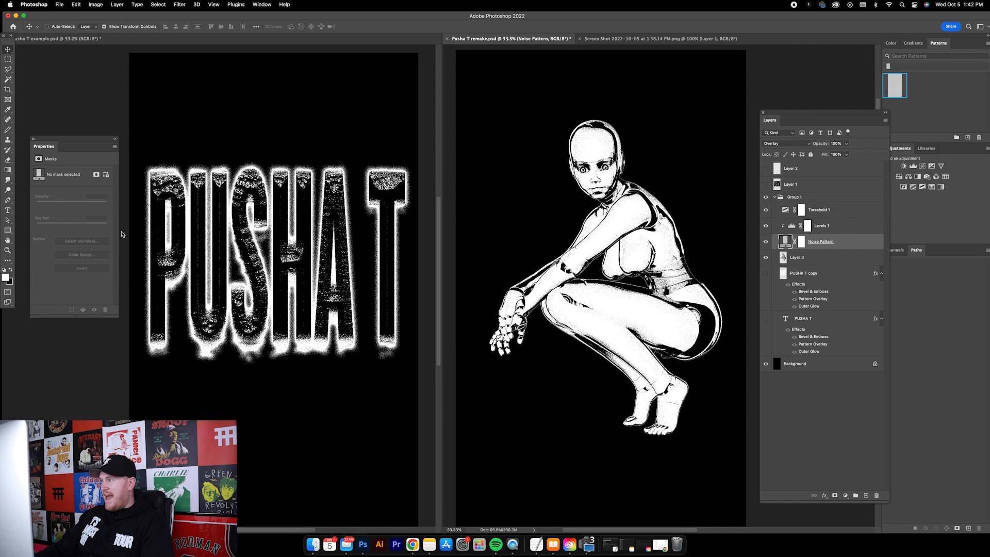
double_click(786, 241)
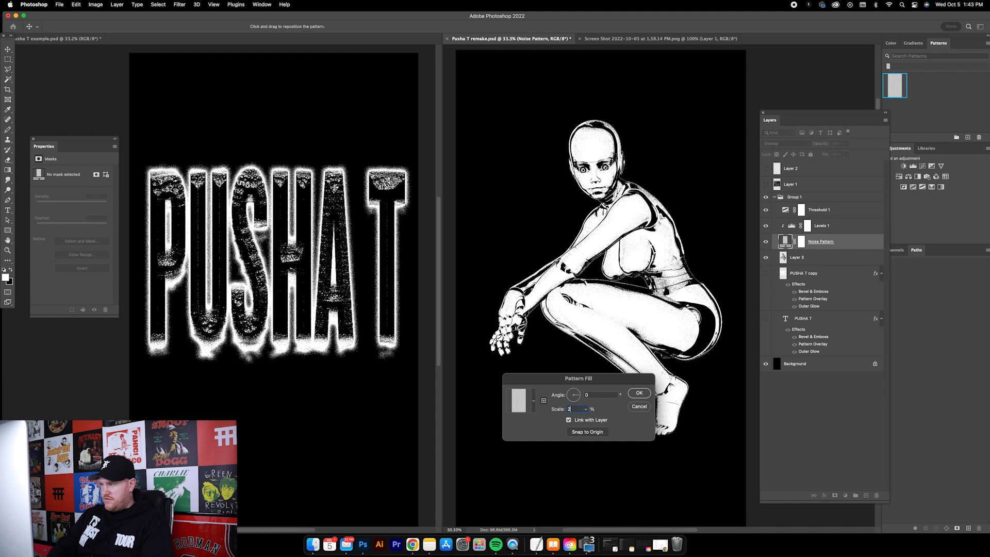
left_click(638, 393)
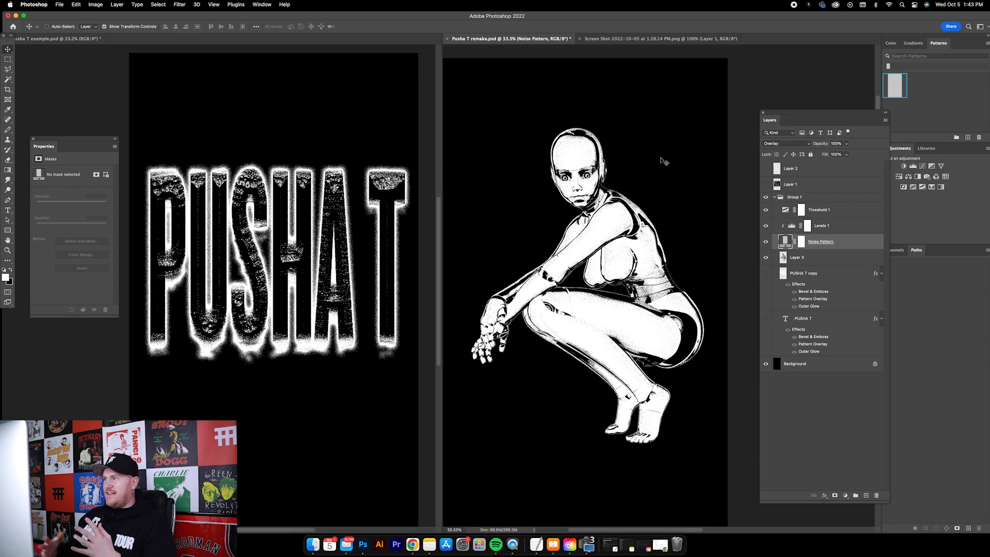
left_click(797, 256)
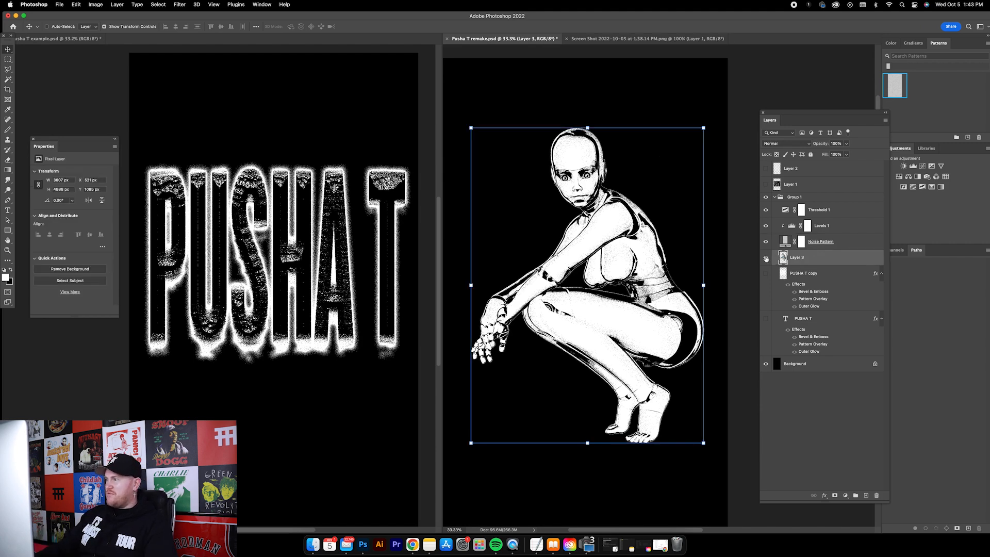